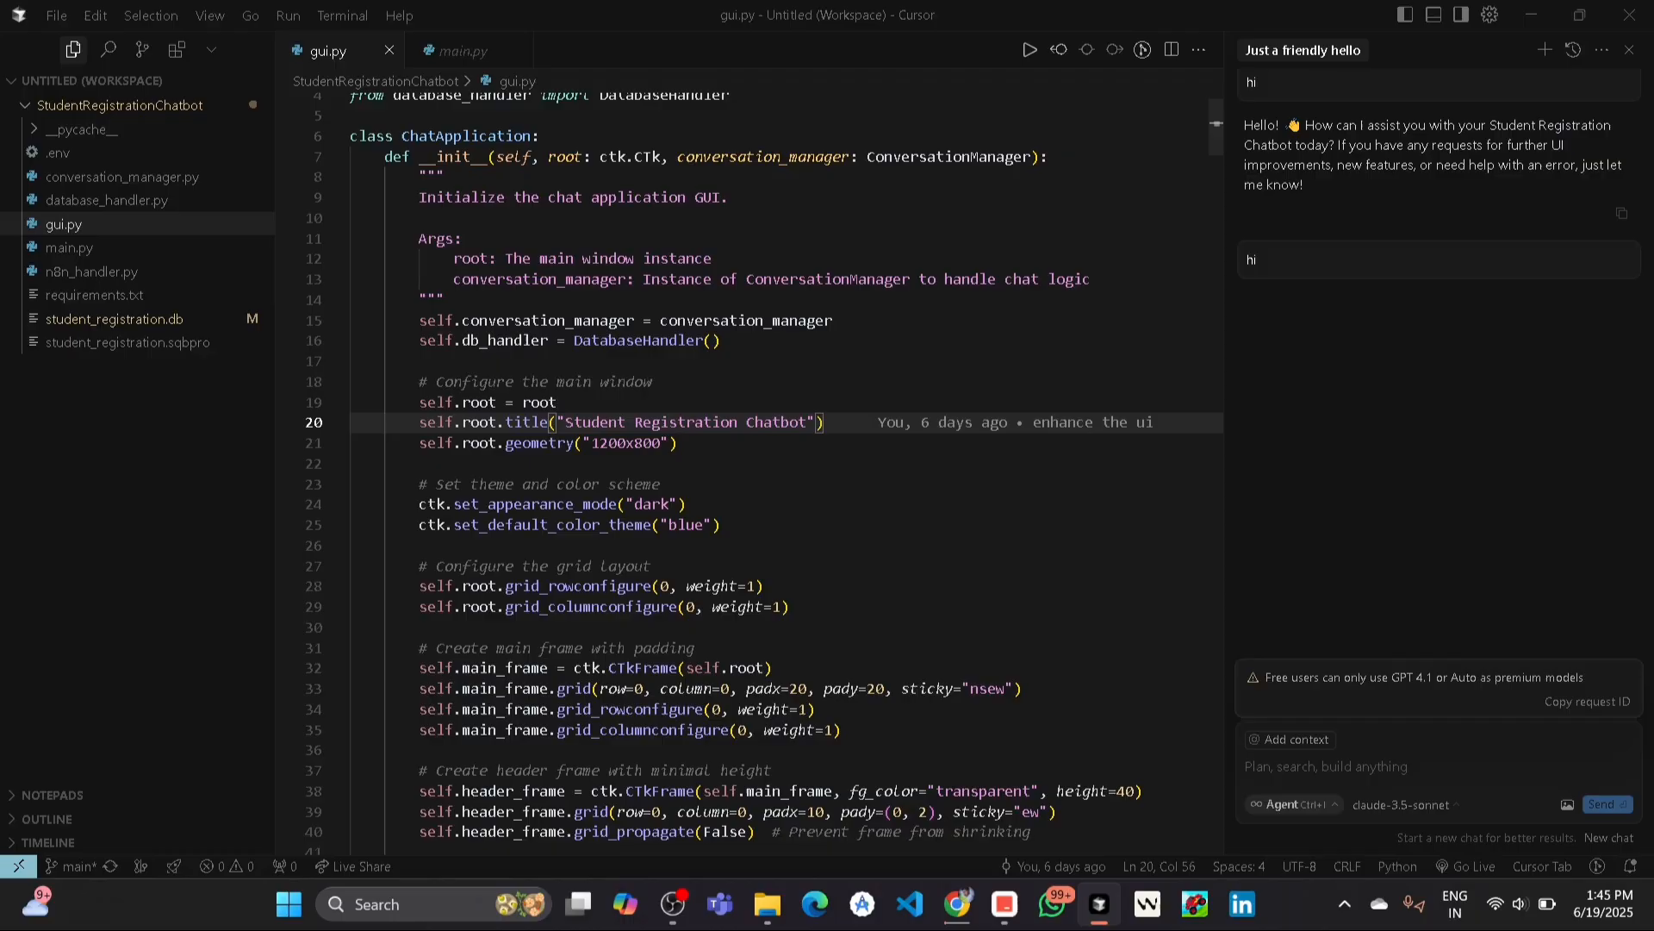
pyautogui.moveTo(1419, 656)
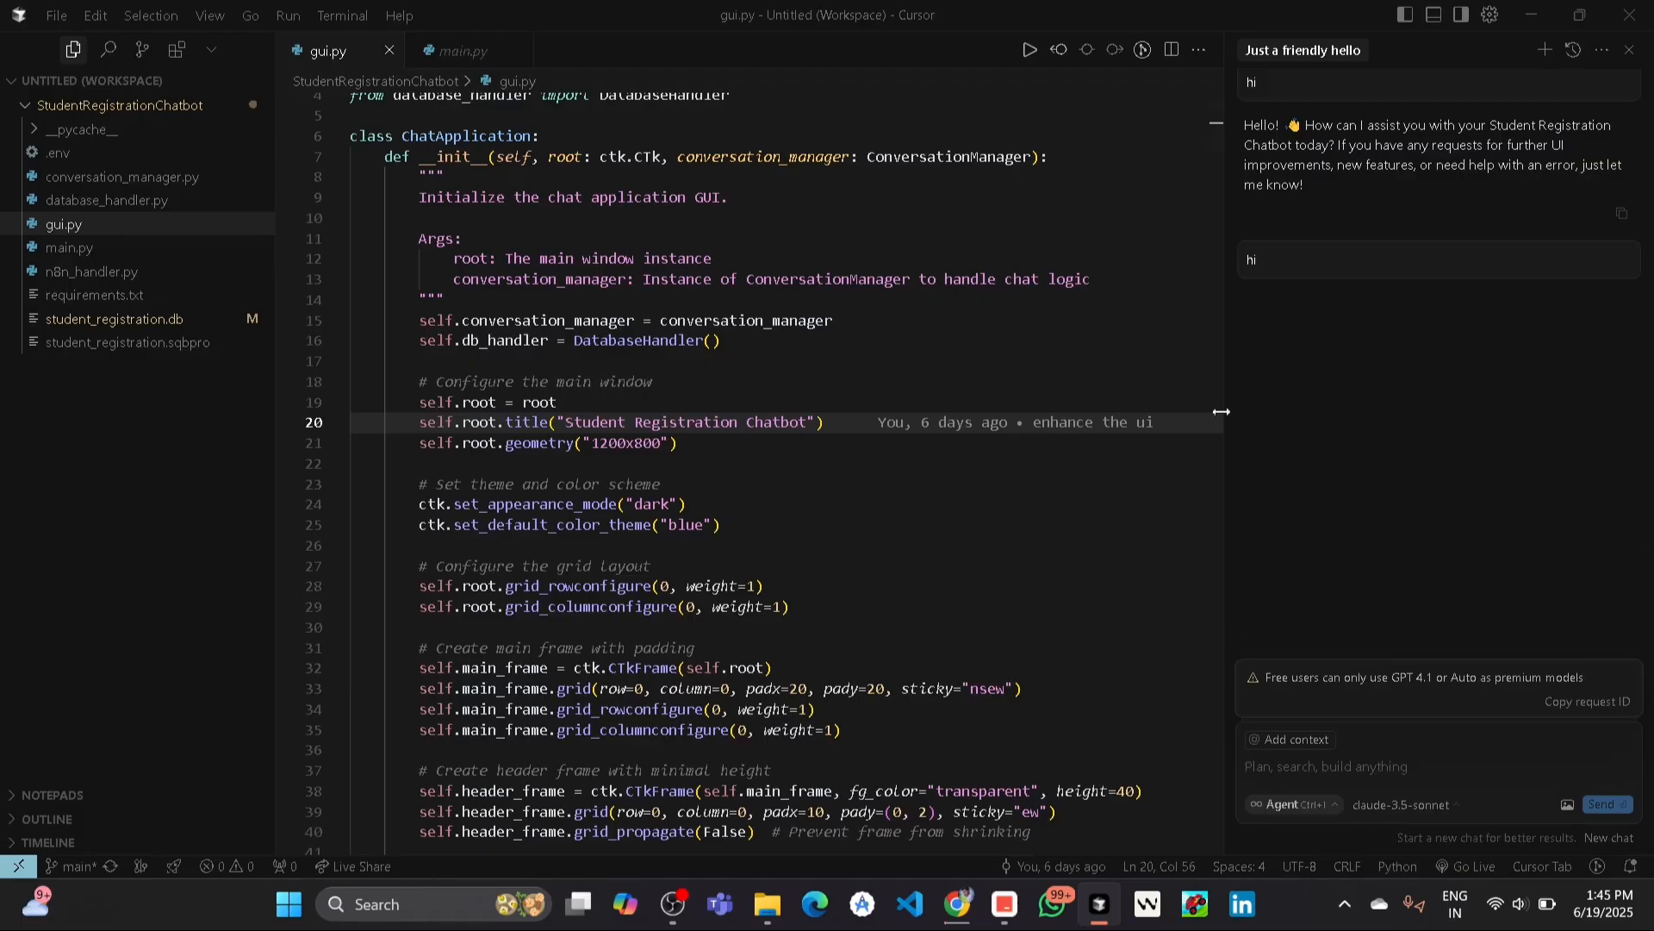
pyautogui.moveTo(1437, 475)
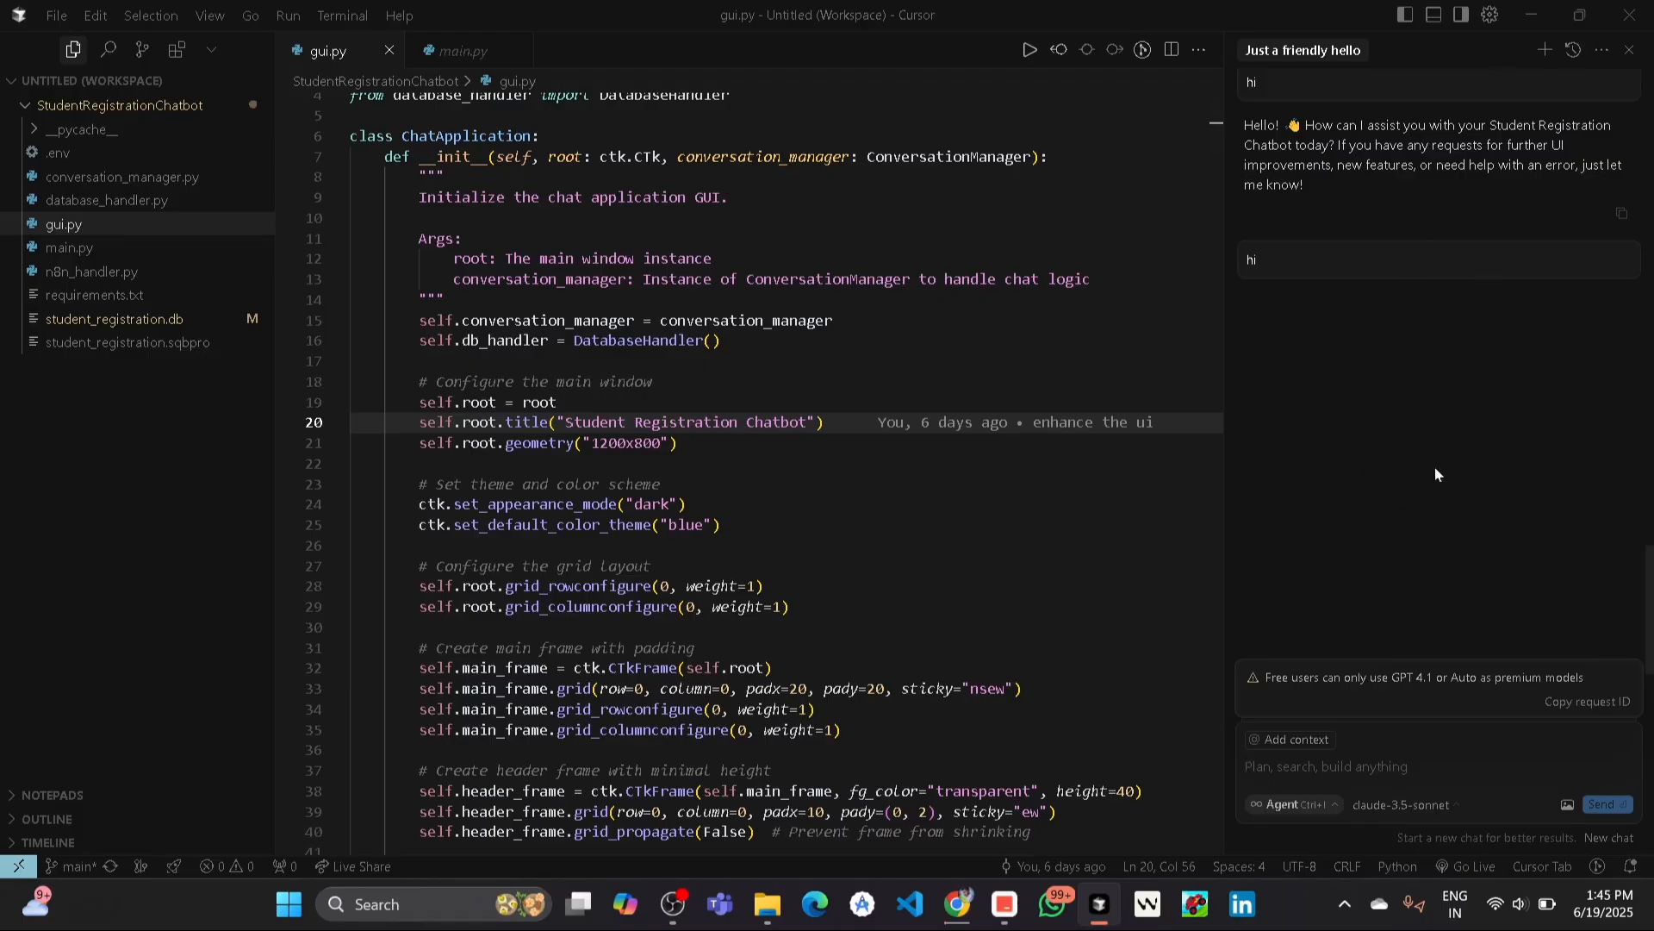
pyautogui.moveTo(1364, 546)
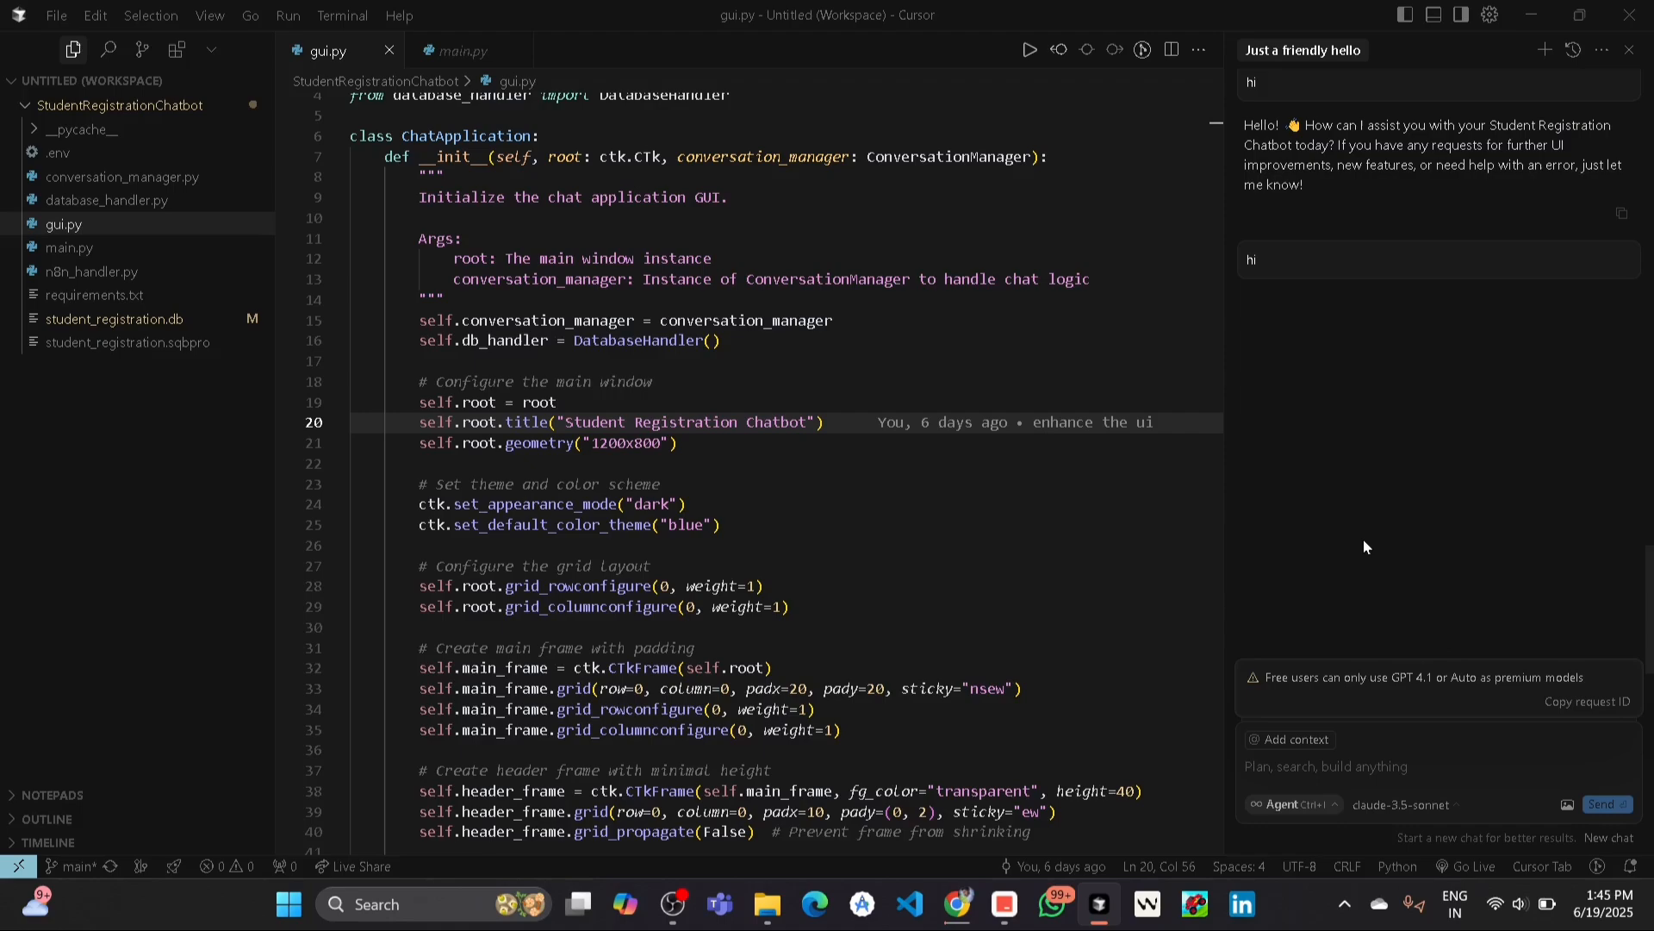
pyautogui.moveTo(1294, 389)
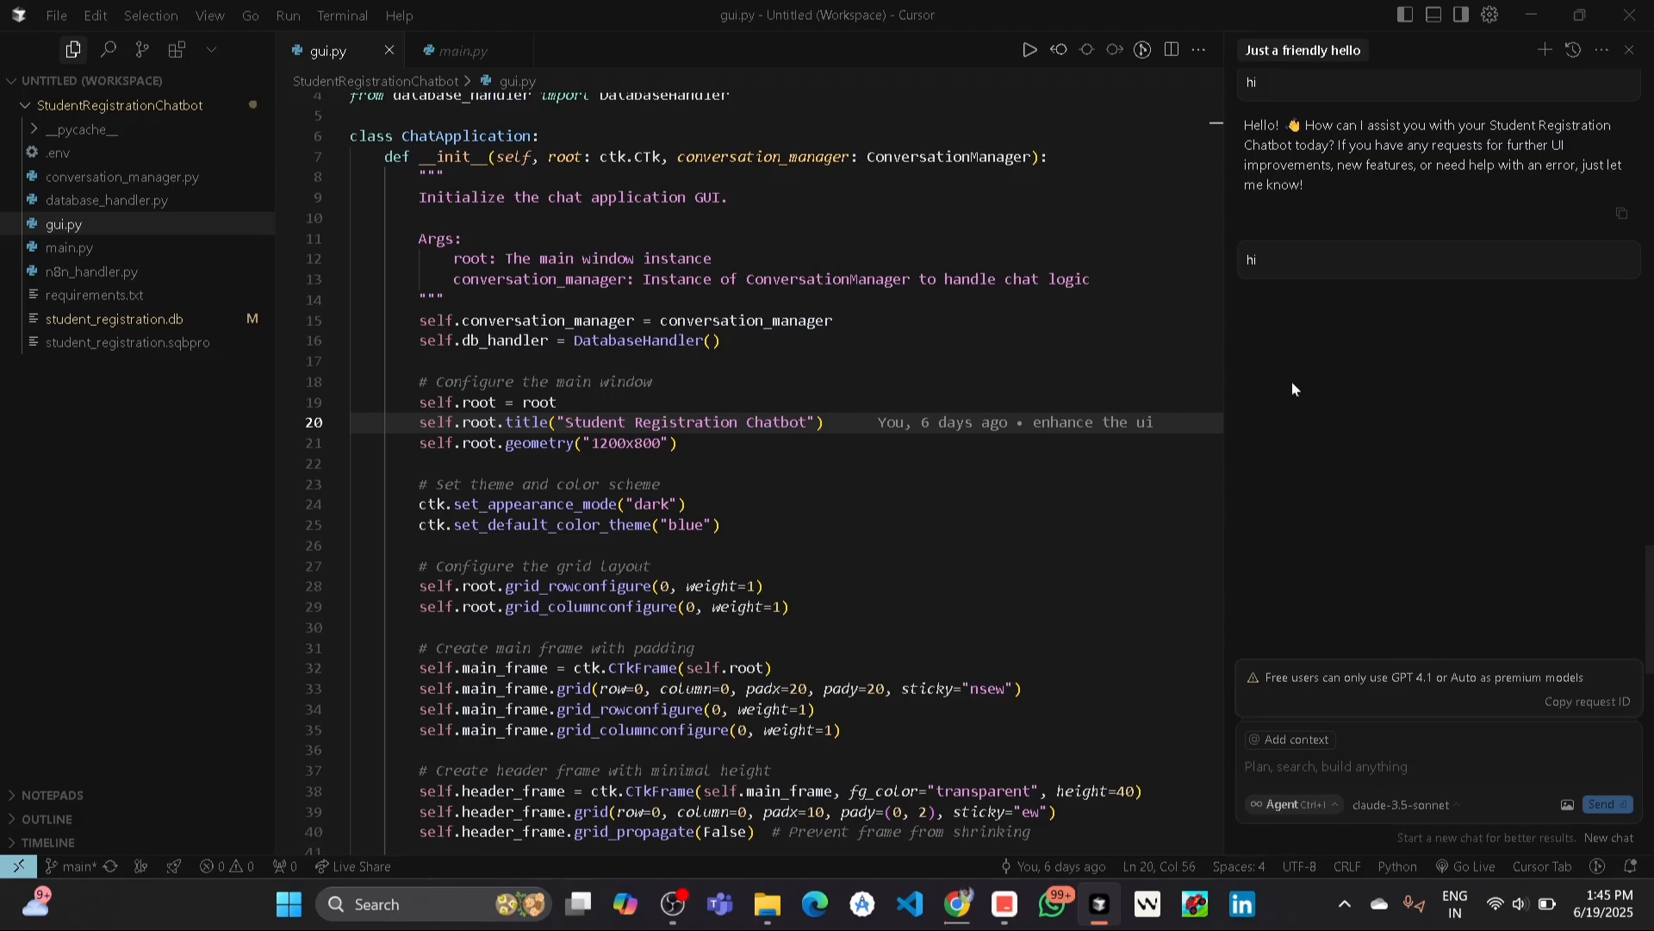
pyautogui.moveTo(1501, 603)
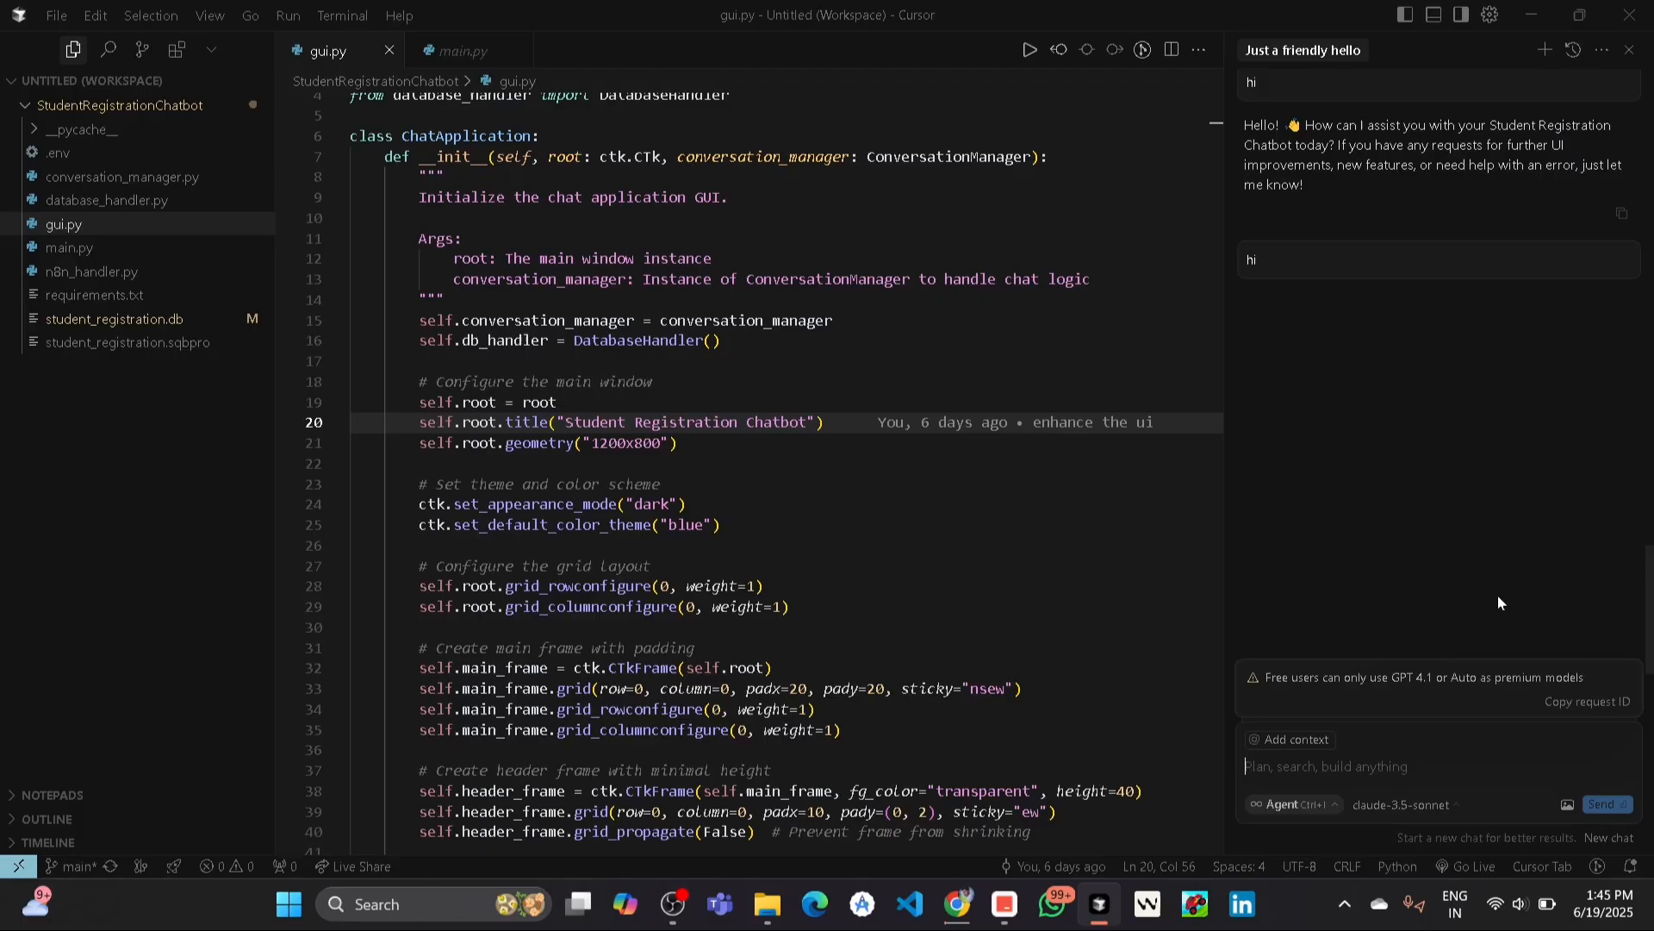
pyautogui.moveTo(1422, 549)
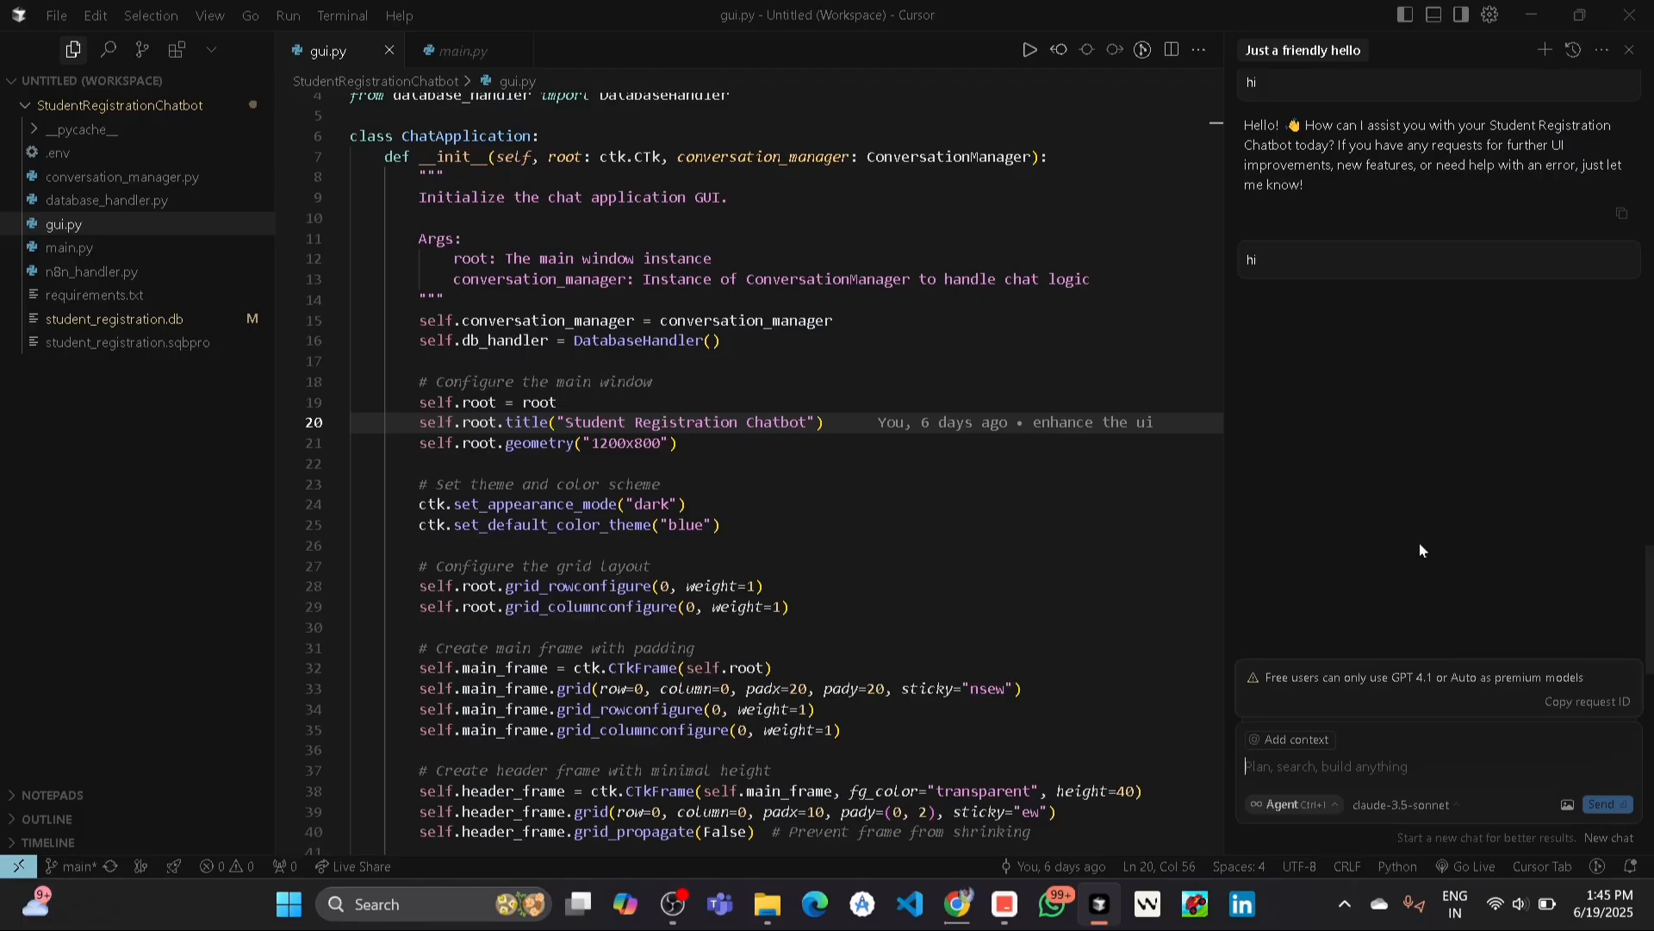
# Check Cursor Settings, then send 'hi' to claude-3.5-sonnet and get the free-user model warning.
pyautogui.click(1489, 15)
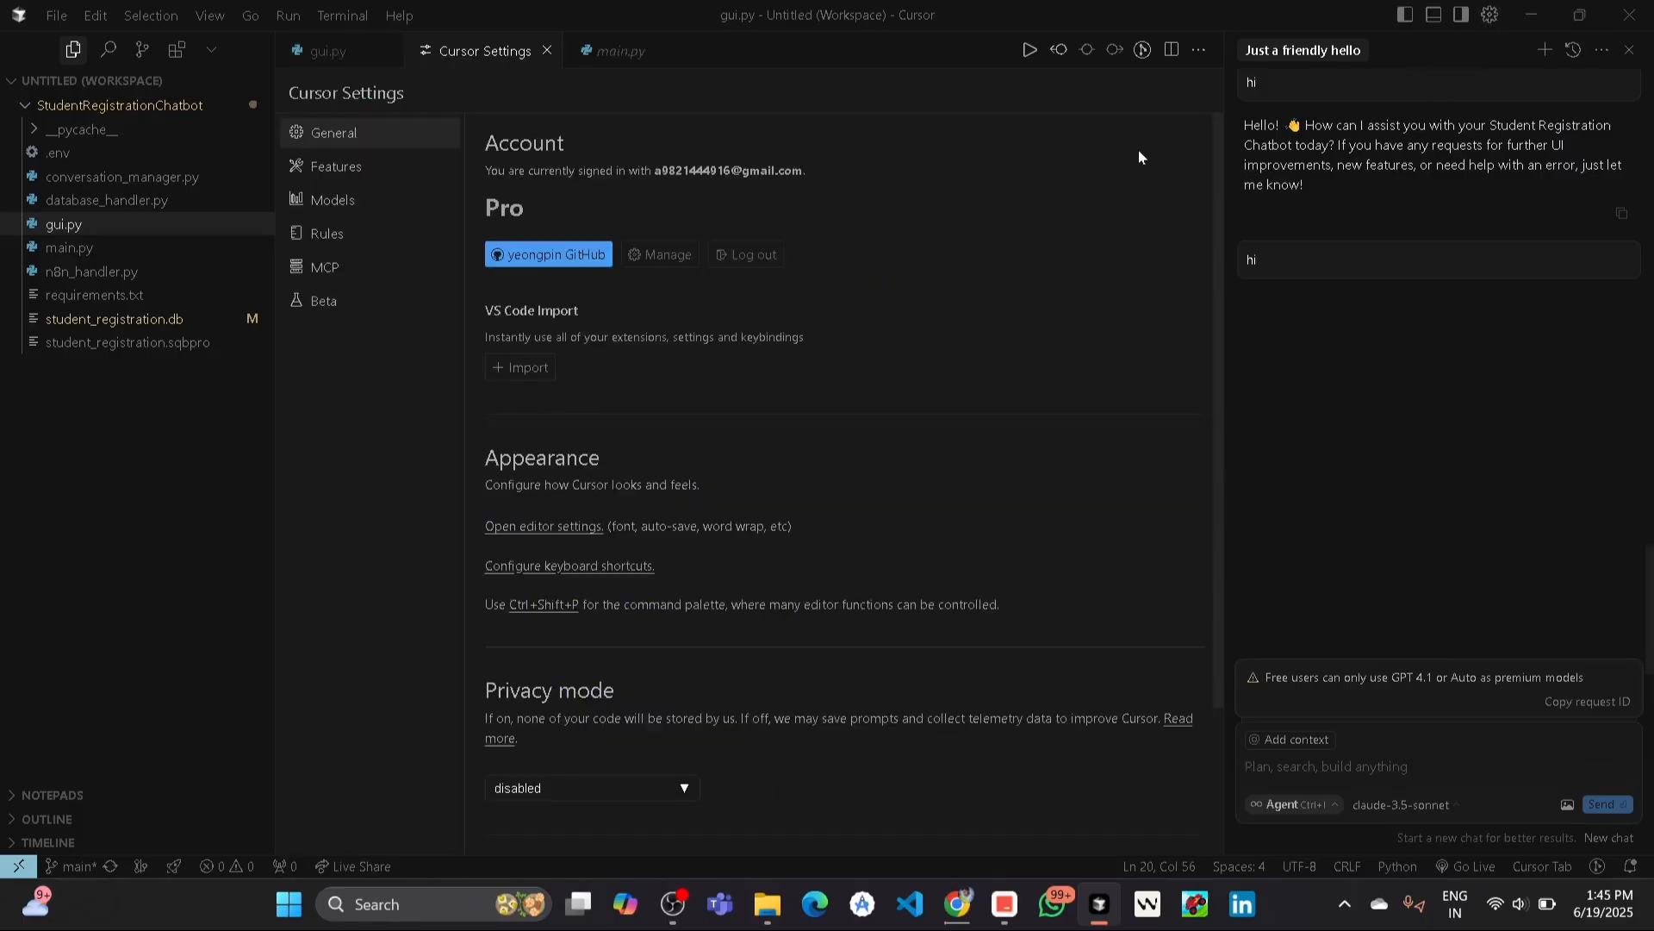
pyautogui.click(547, 50)
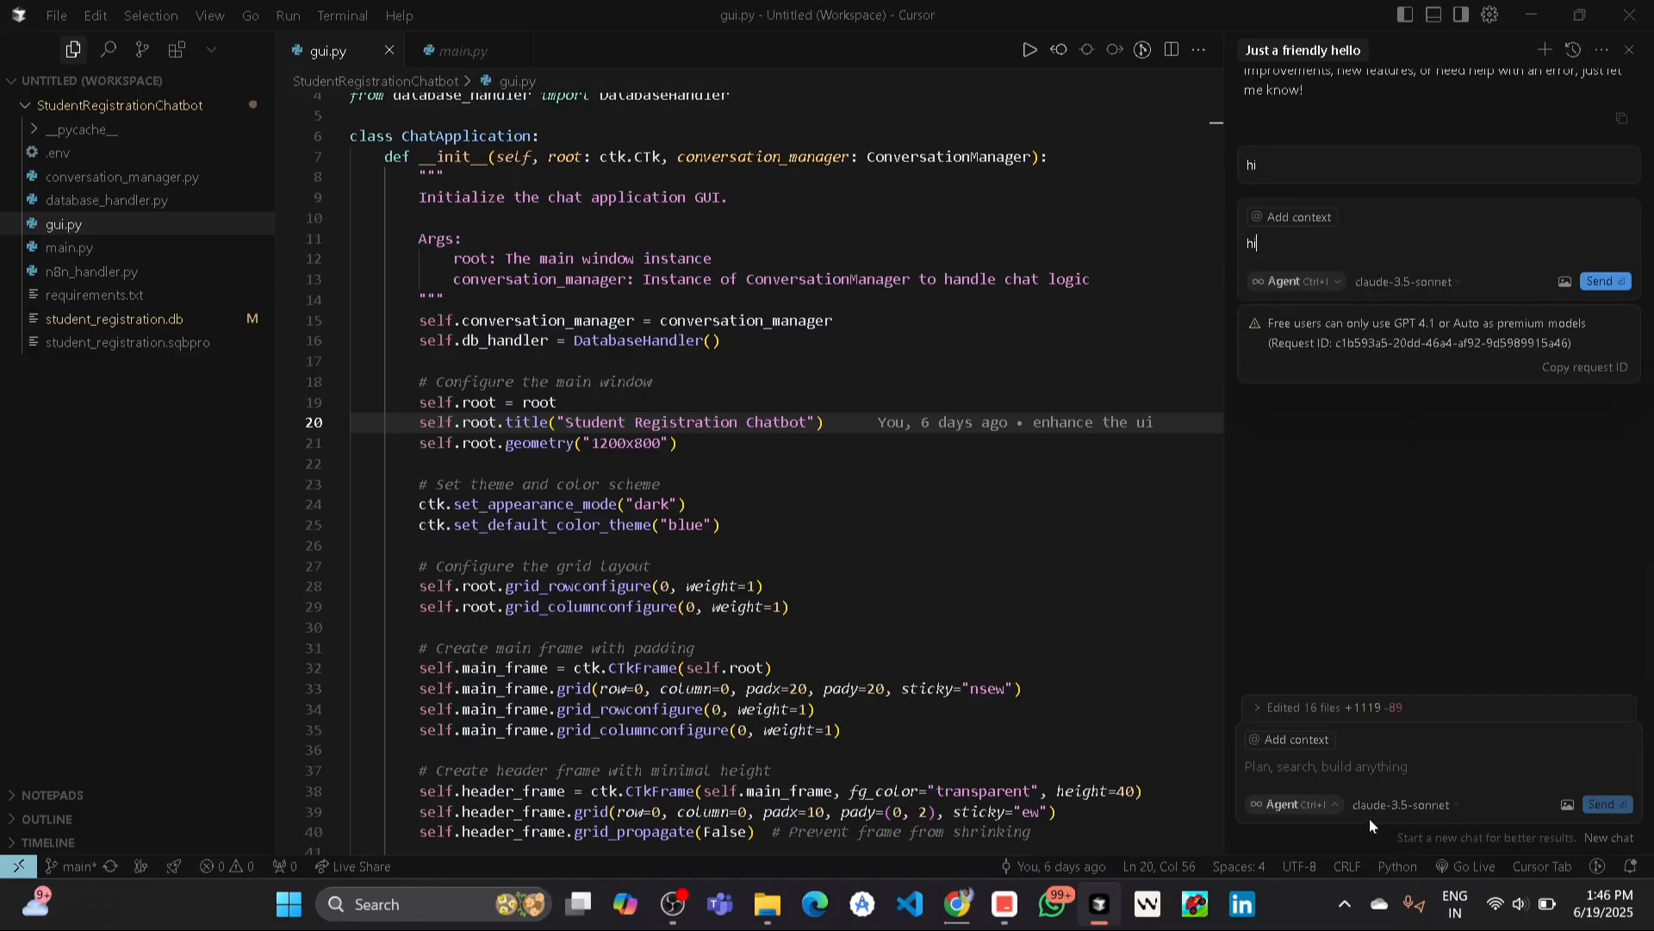
pyautogui.moveTo(1387, 533)
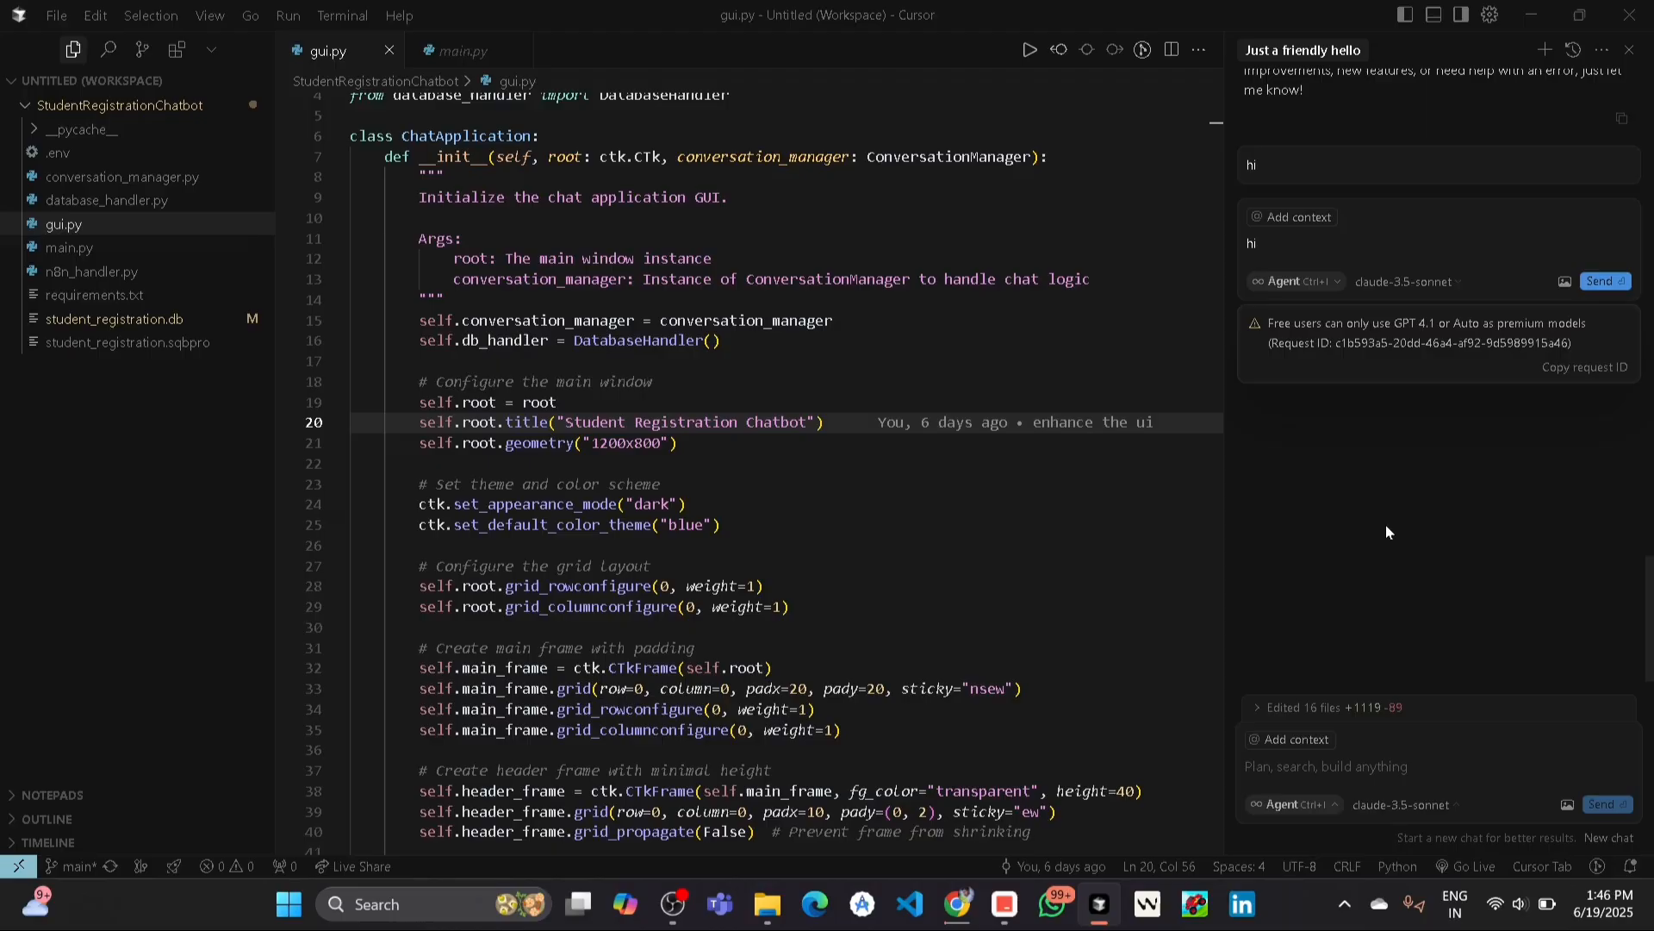
# Switch from Cursor to Trae IDE showing the BePro project's index.css and Builder chat.
pyautogui.click(1255, 243)
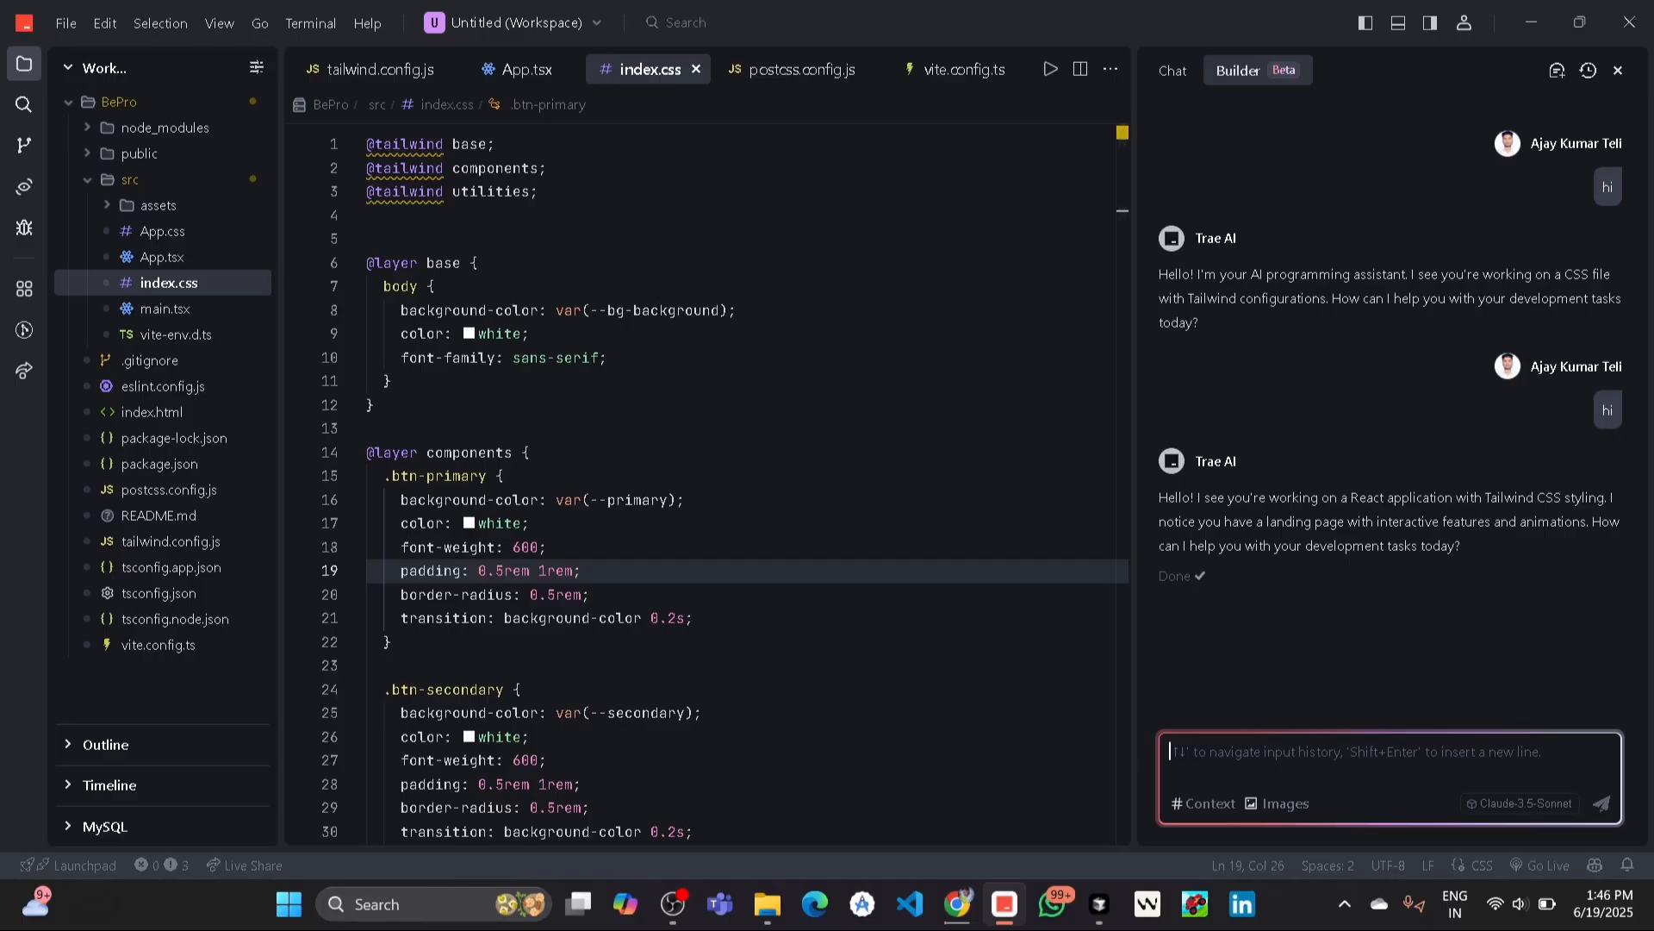
pyautogui.click(1628, 803)
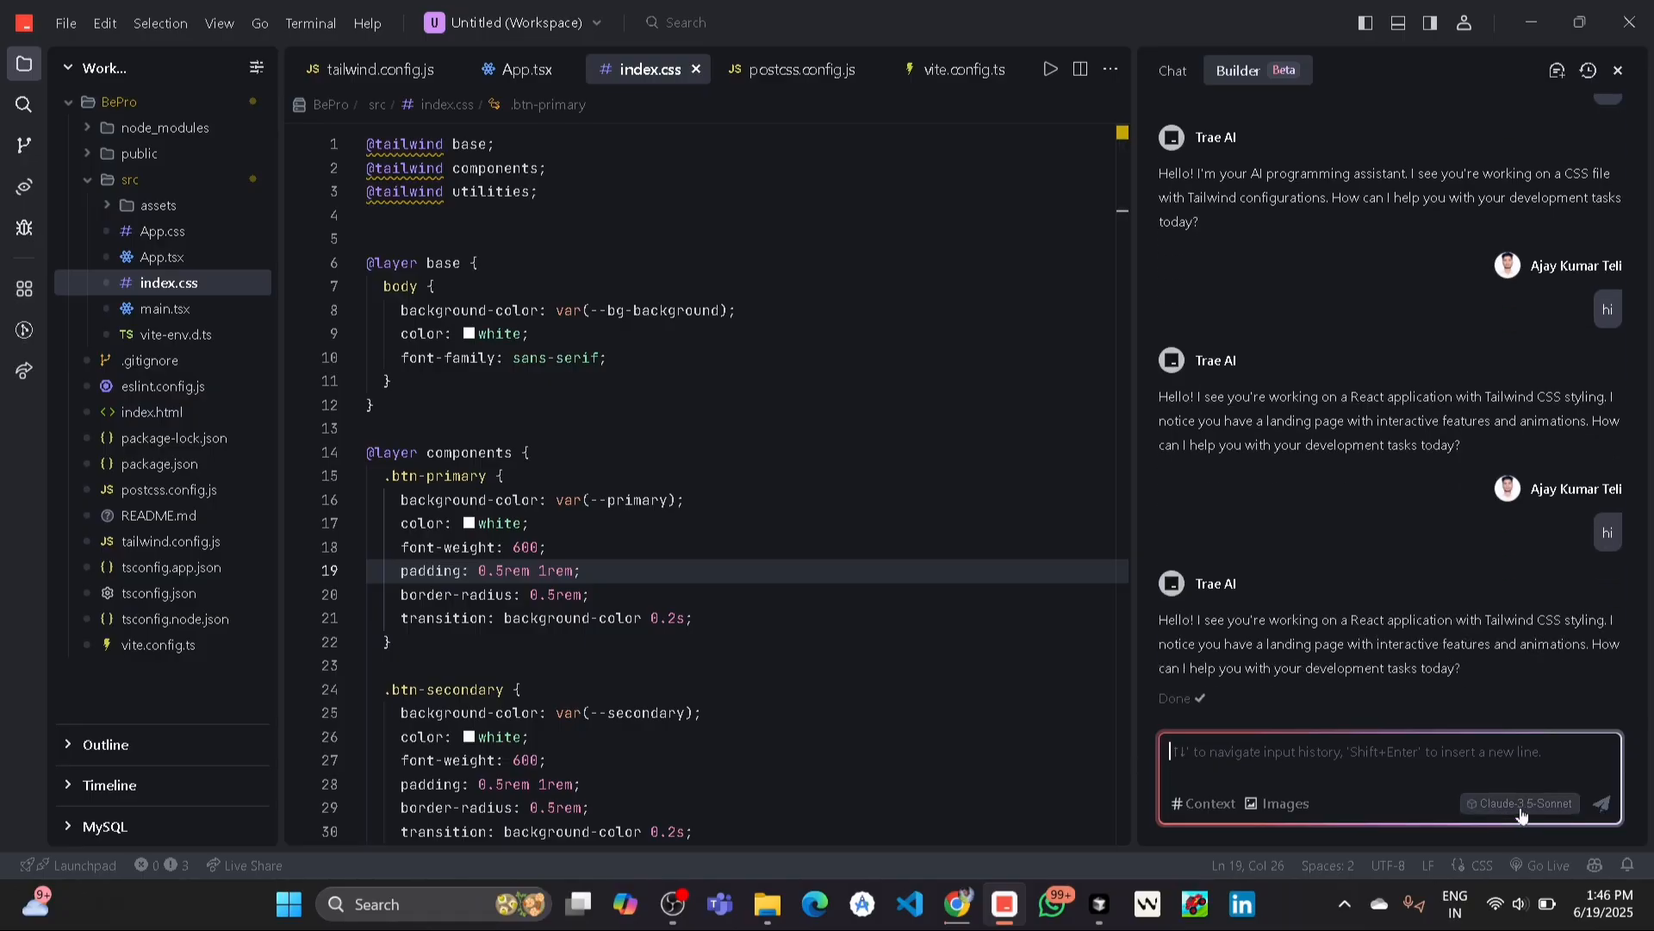
pyautogui.click(1520, 803)
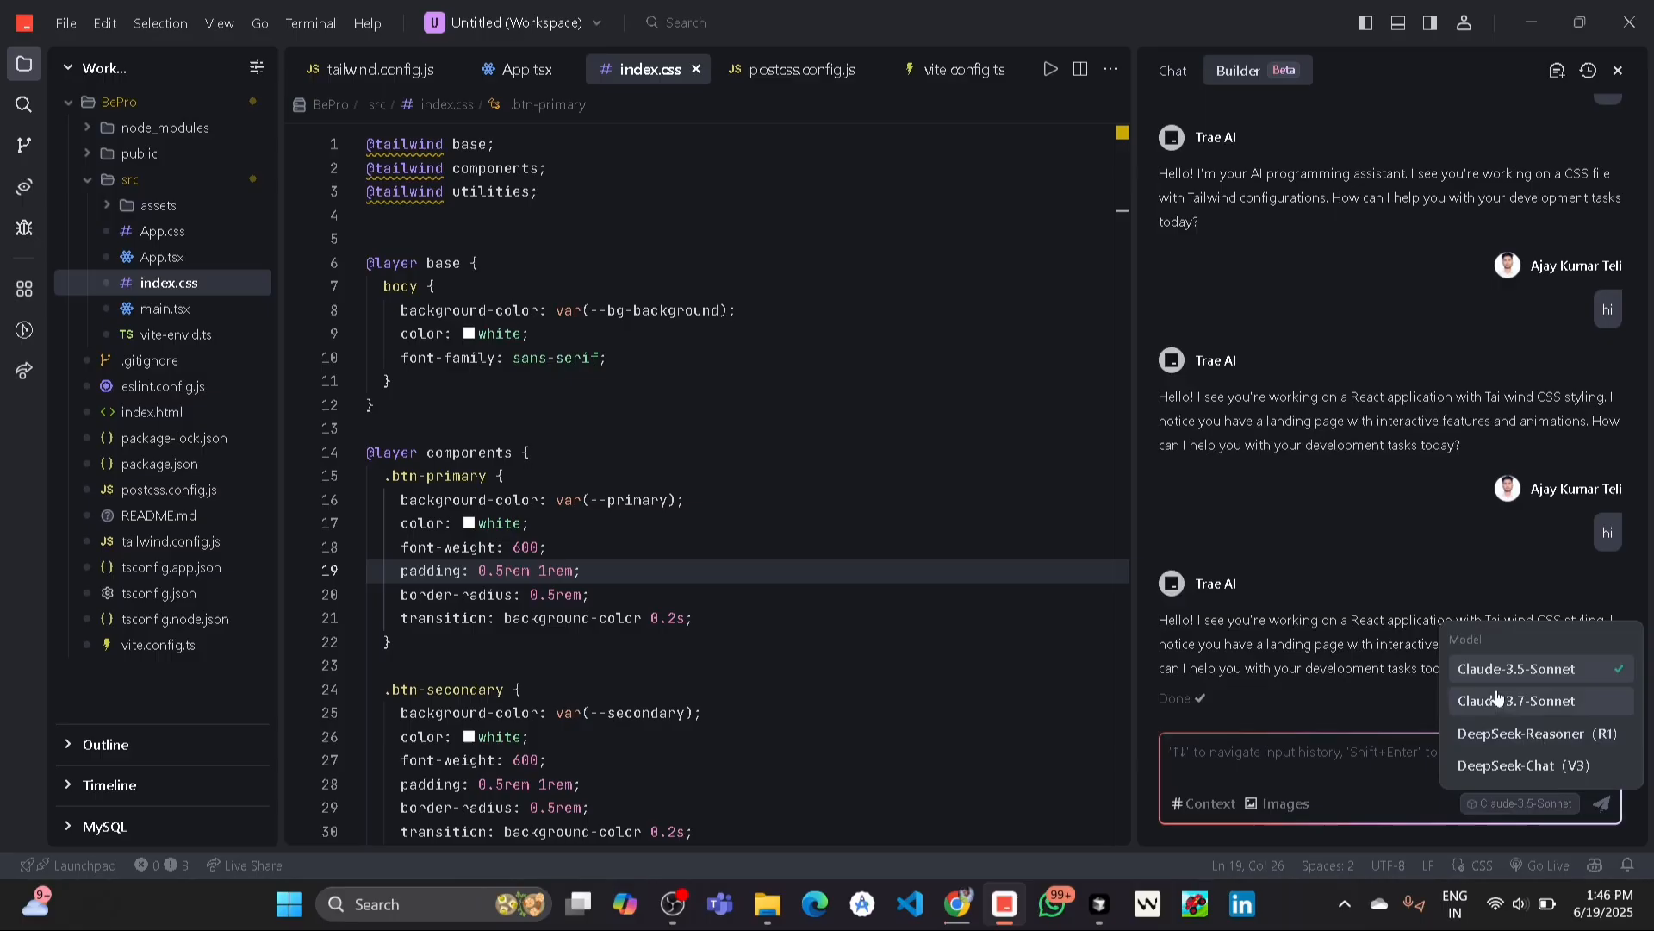
pyautogui.moveTo(1516, 708)
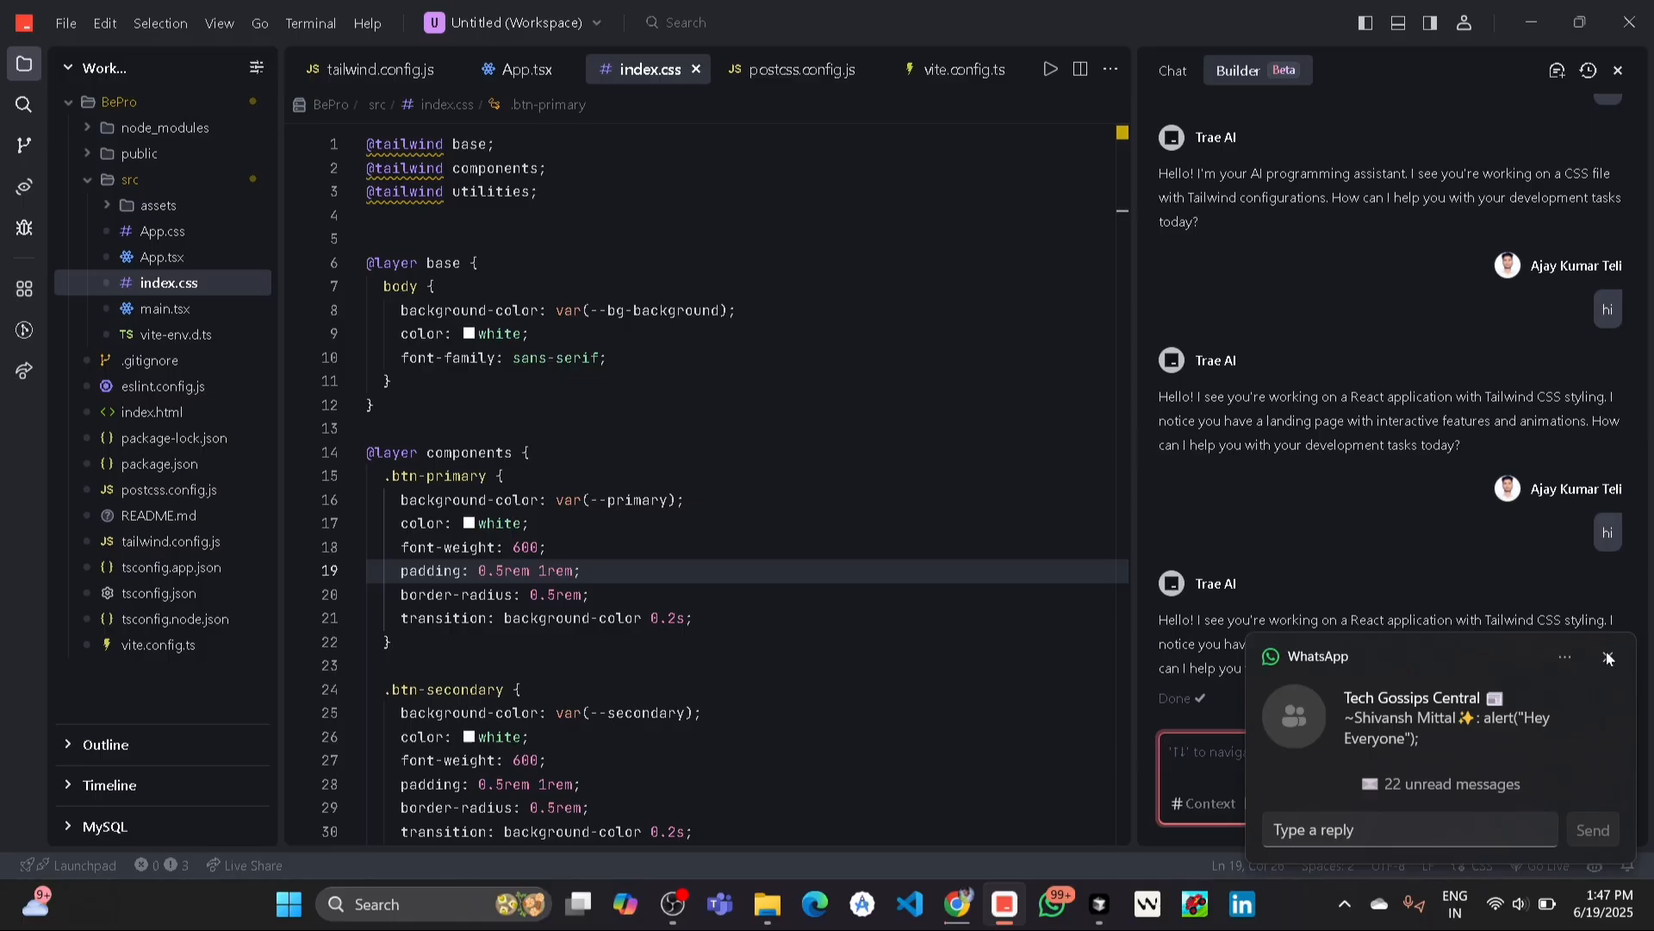
# Dismiss the notification and enter 'font-family: sans-serif;' while reading Gemini's auto-update guide.
pyautogui.click(1608, 656)
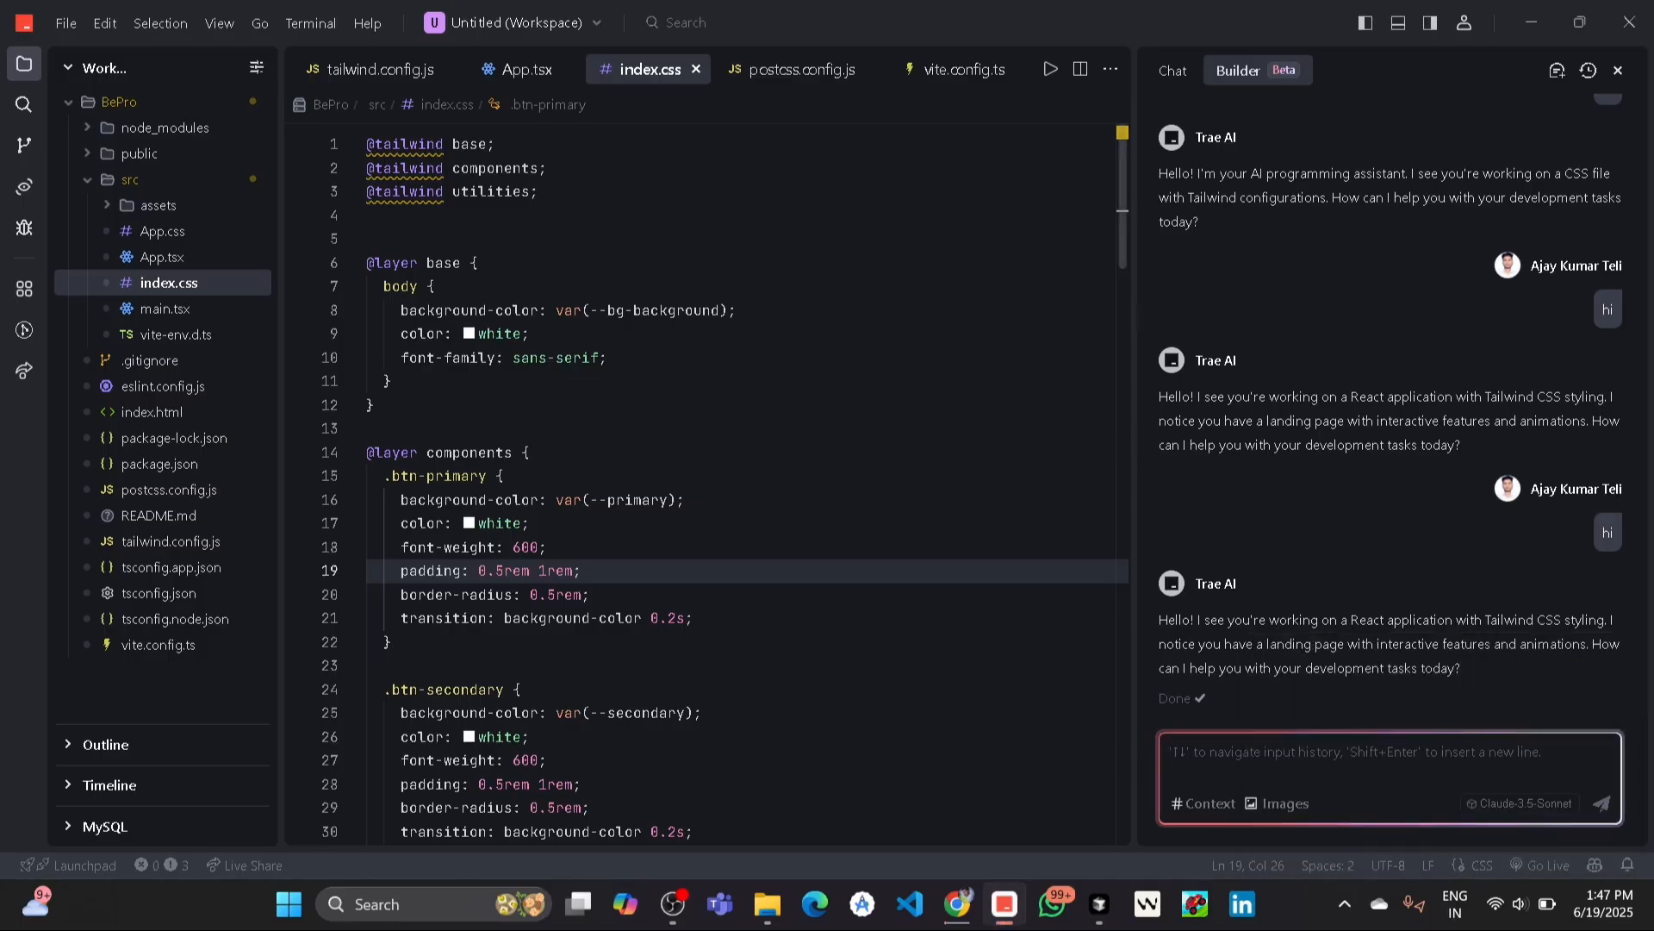
pyautogui.click(1372, 752)
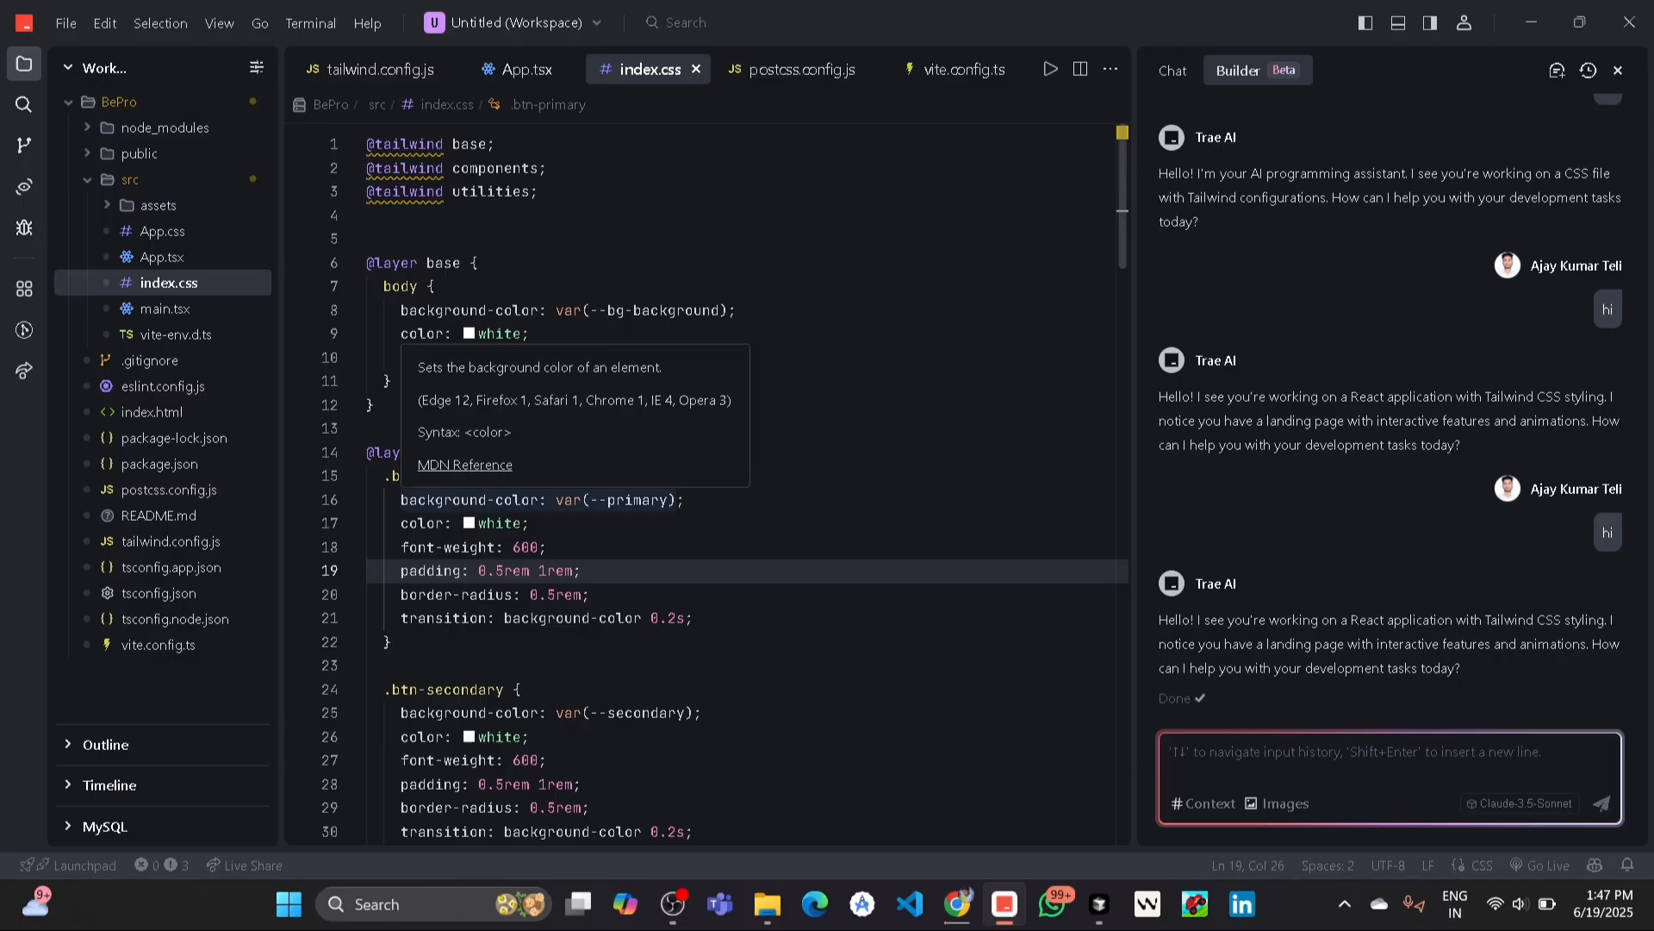
pyautogui.write('font-family: sans-serif;')
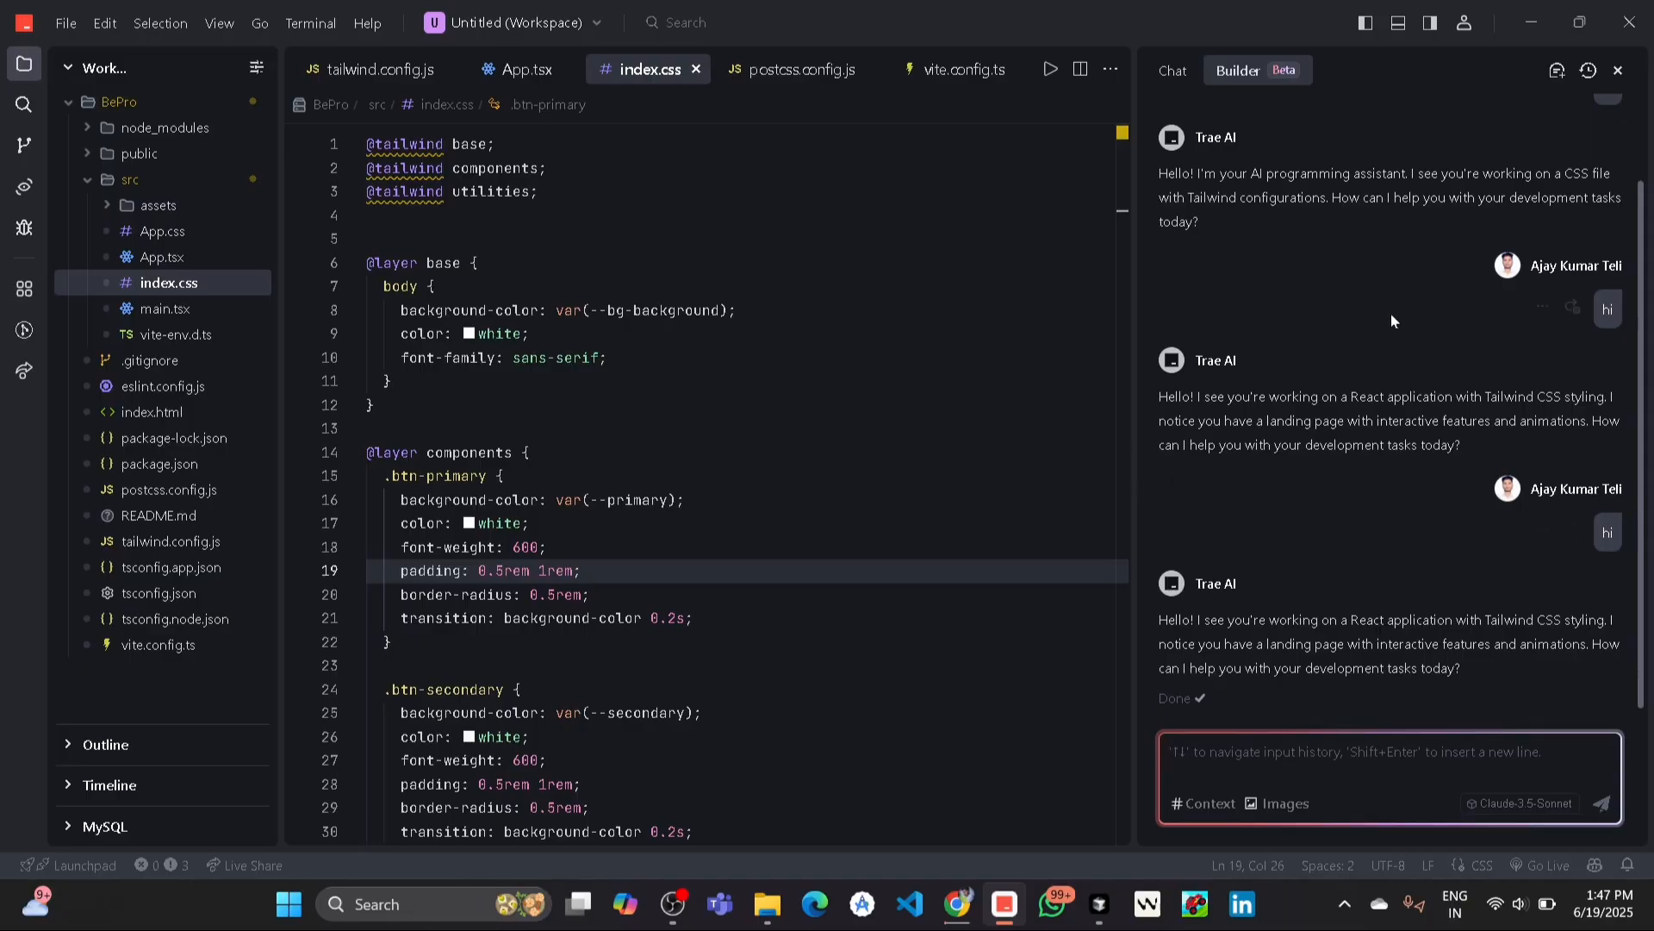
pyautogui.moveTo(1237, 69)
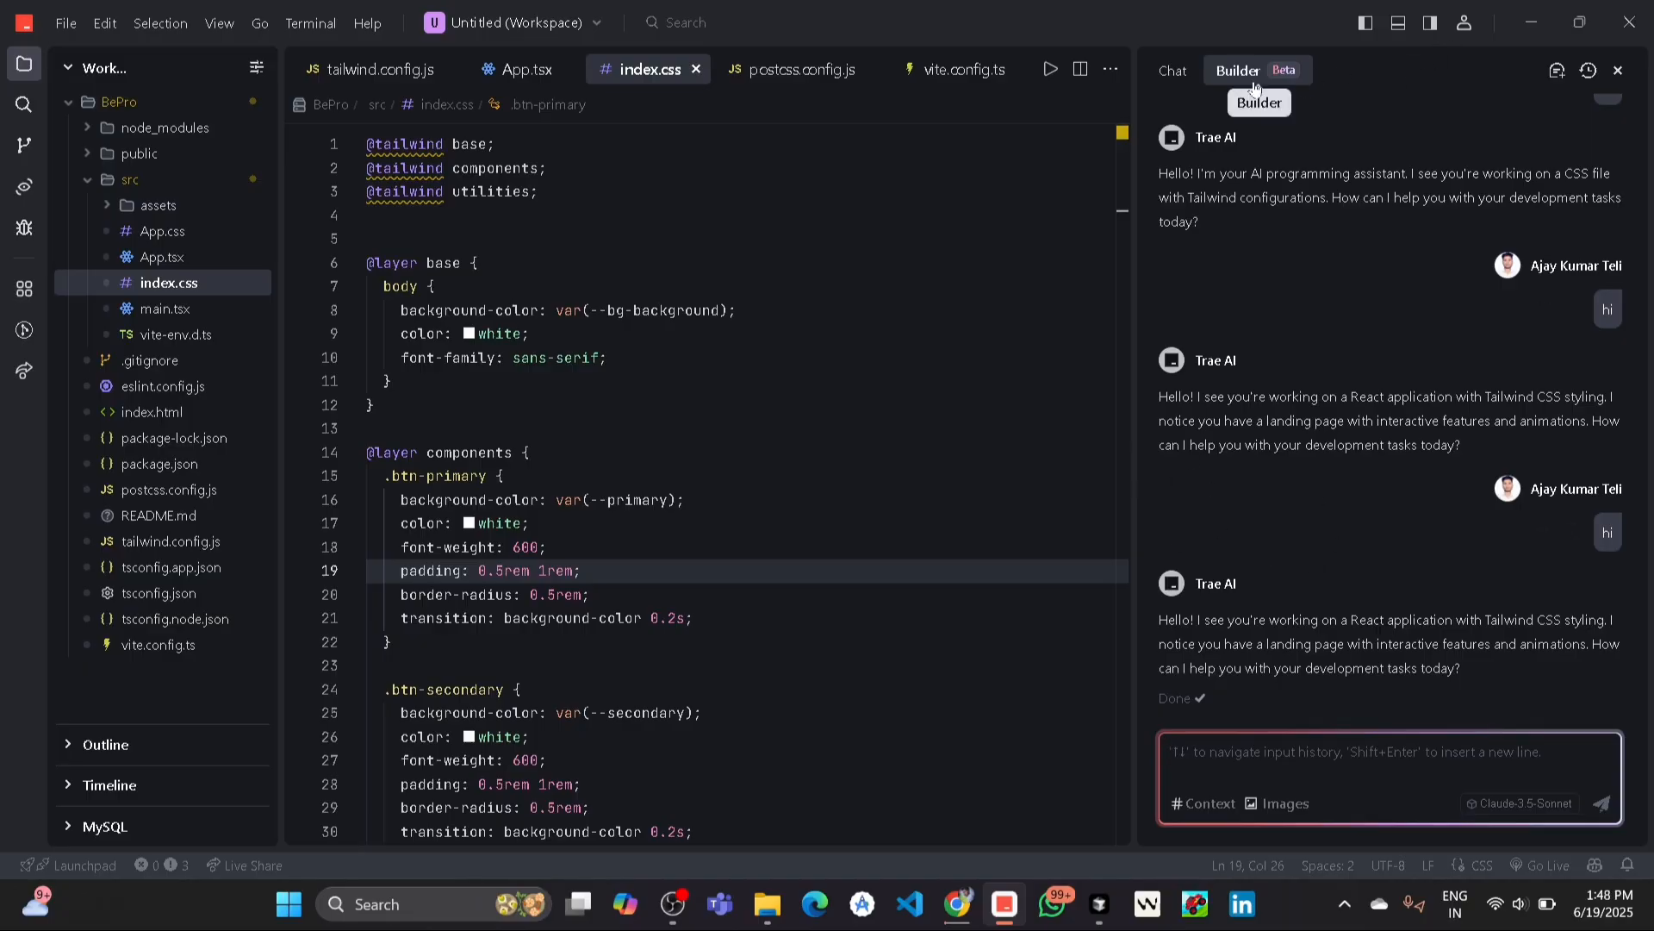
pyautogui.moveTo(1290, 262)
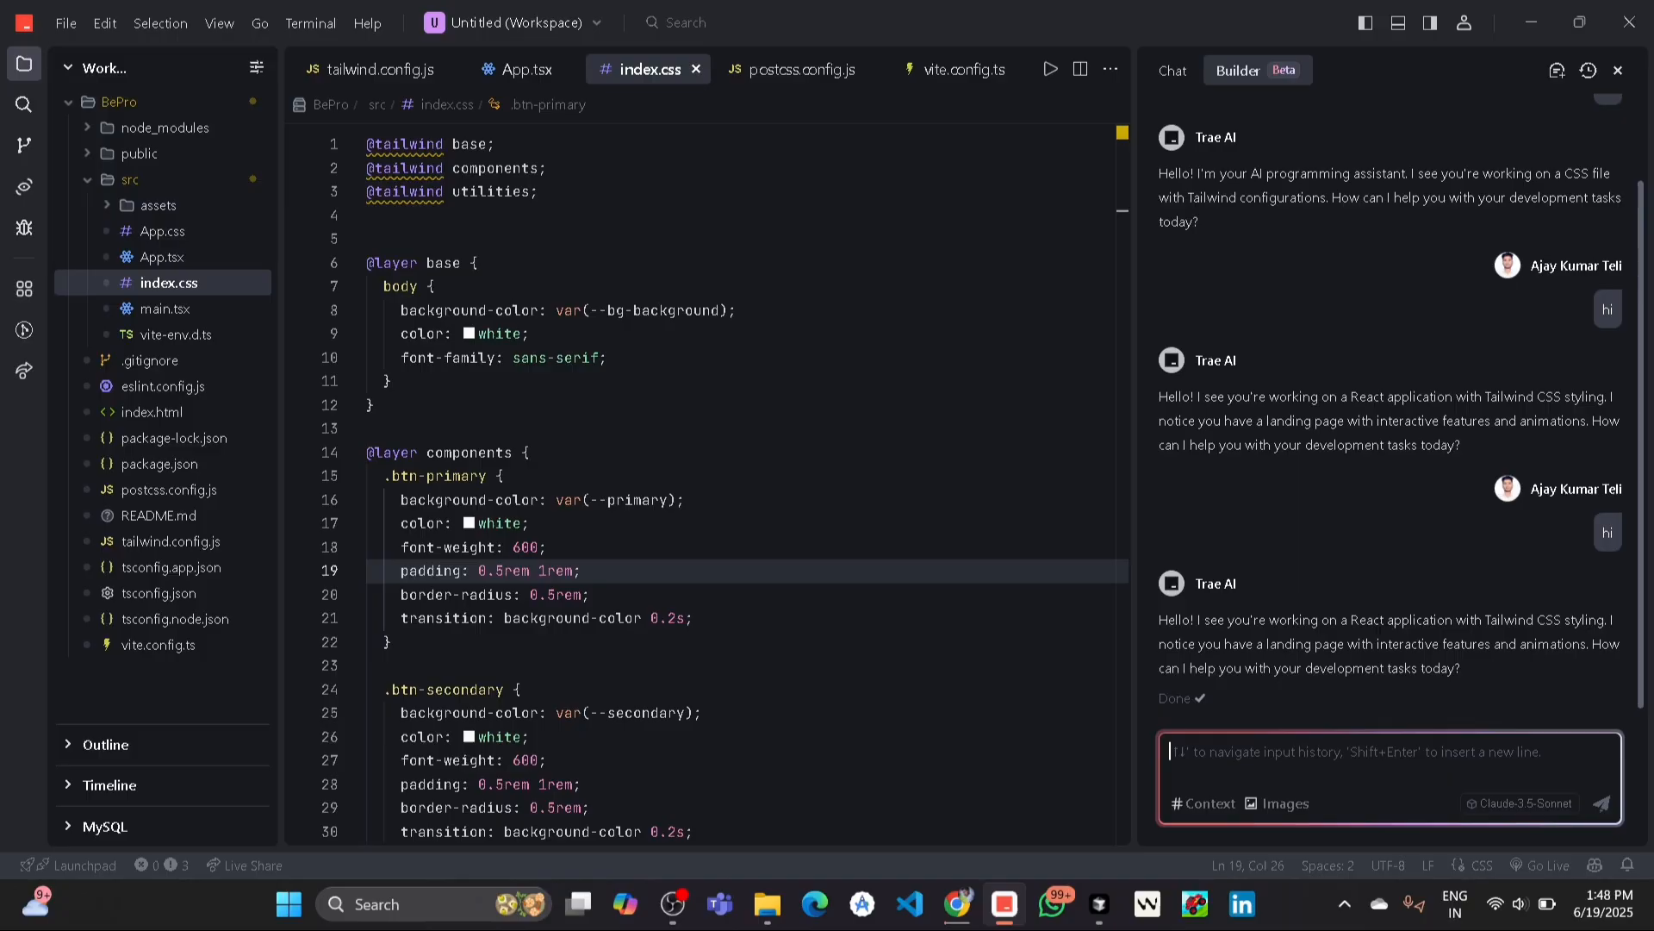
pyautogui.click(1372, 751)
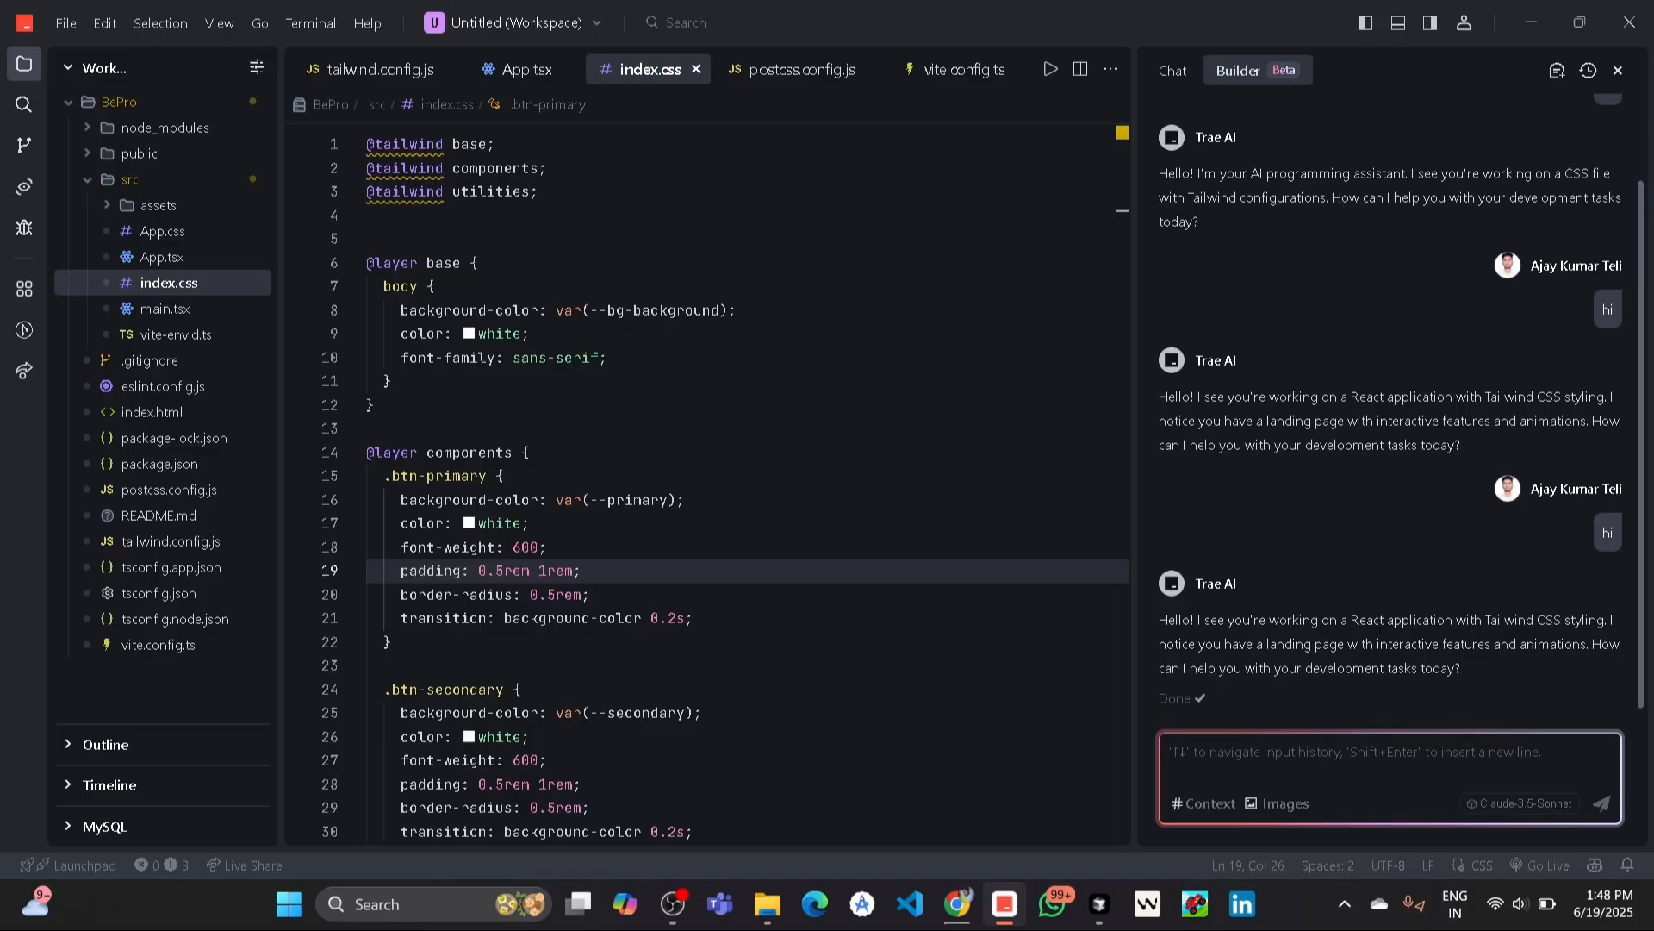
pyautogui.moveTo(1416, 724)
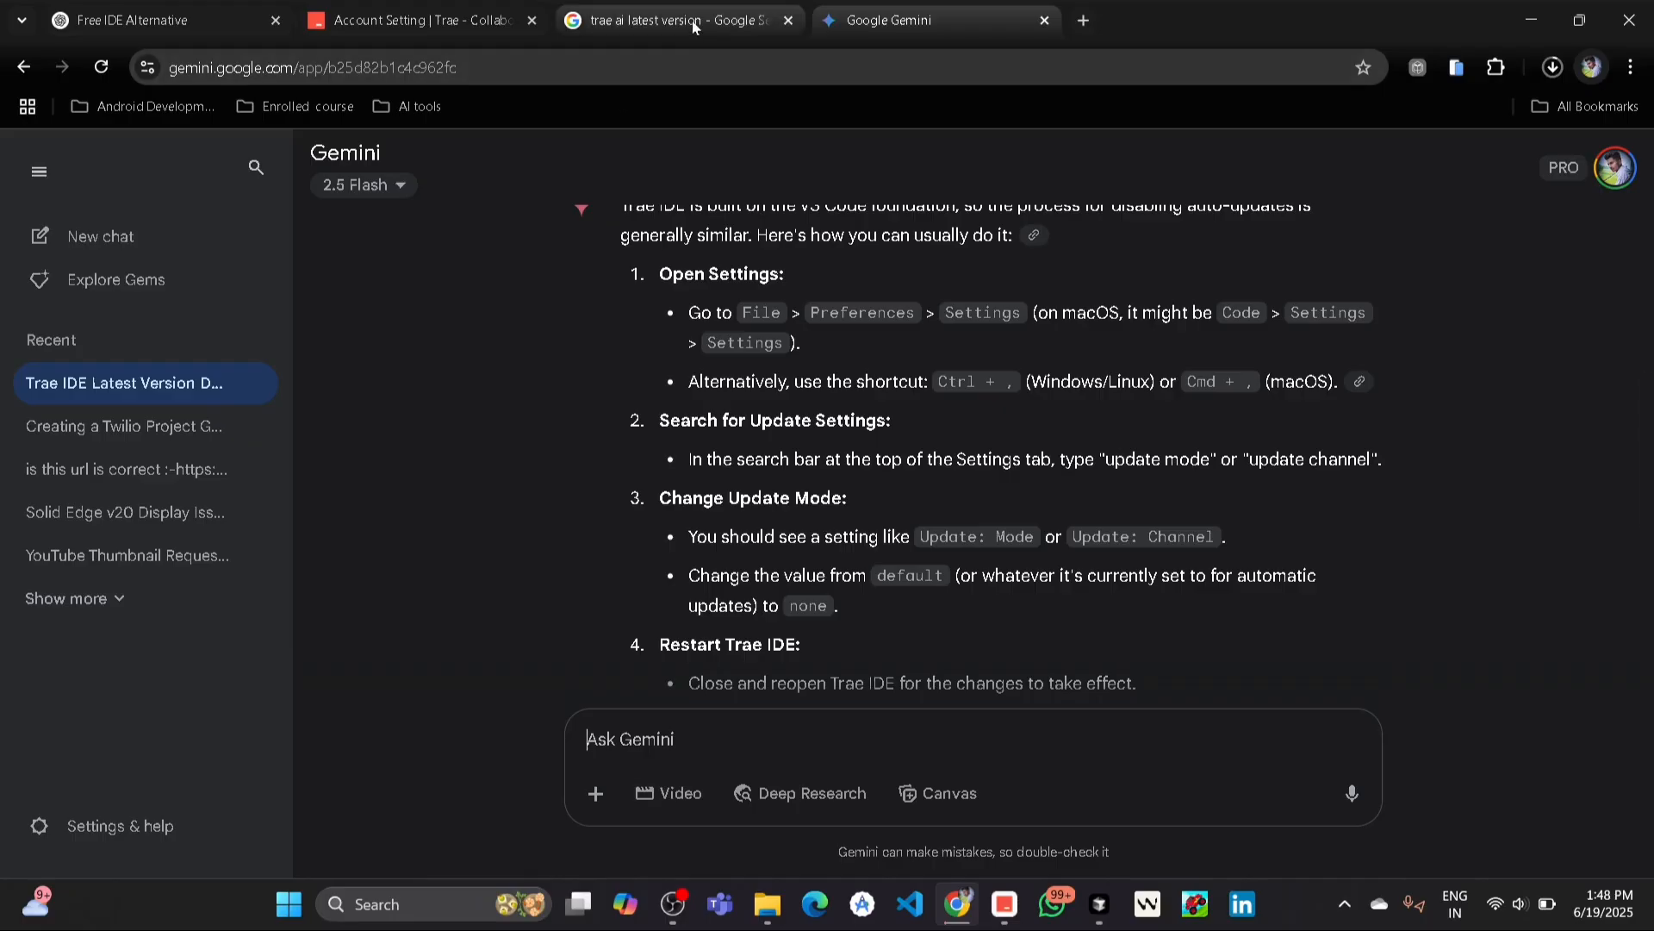
# Scan the 'trae ai latest version' Google results and return to the Trae IDE window.
pyautogui.click(675, 21)
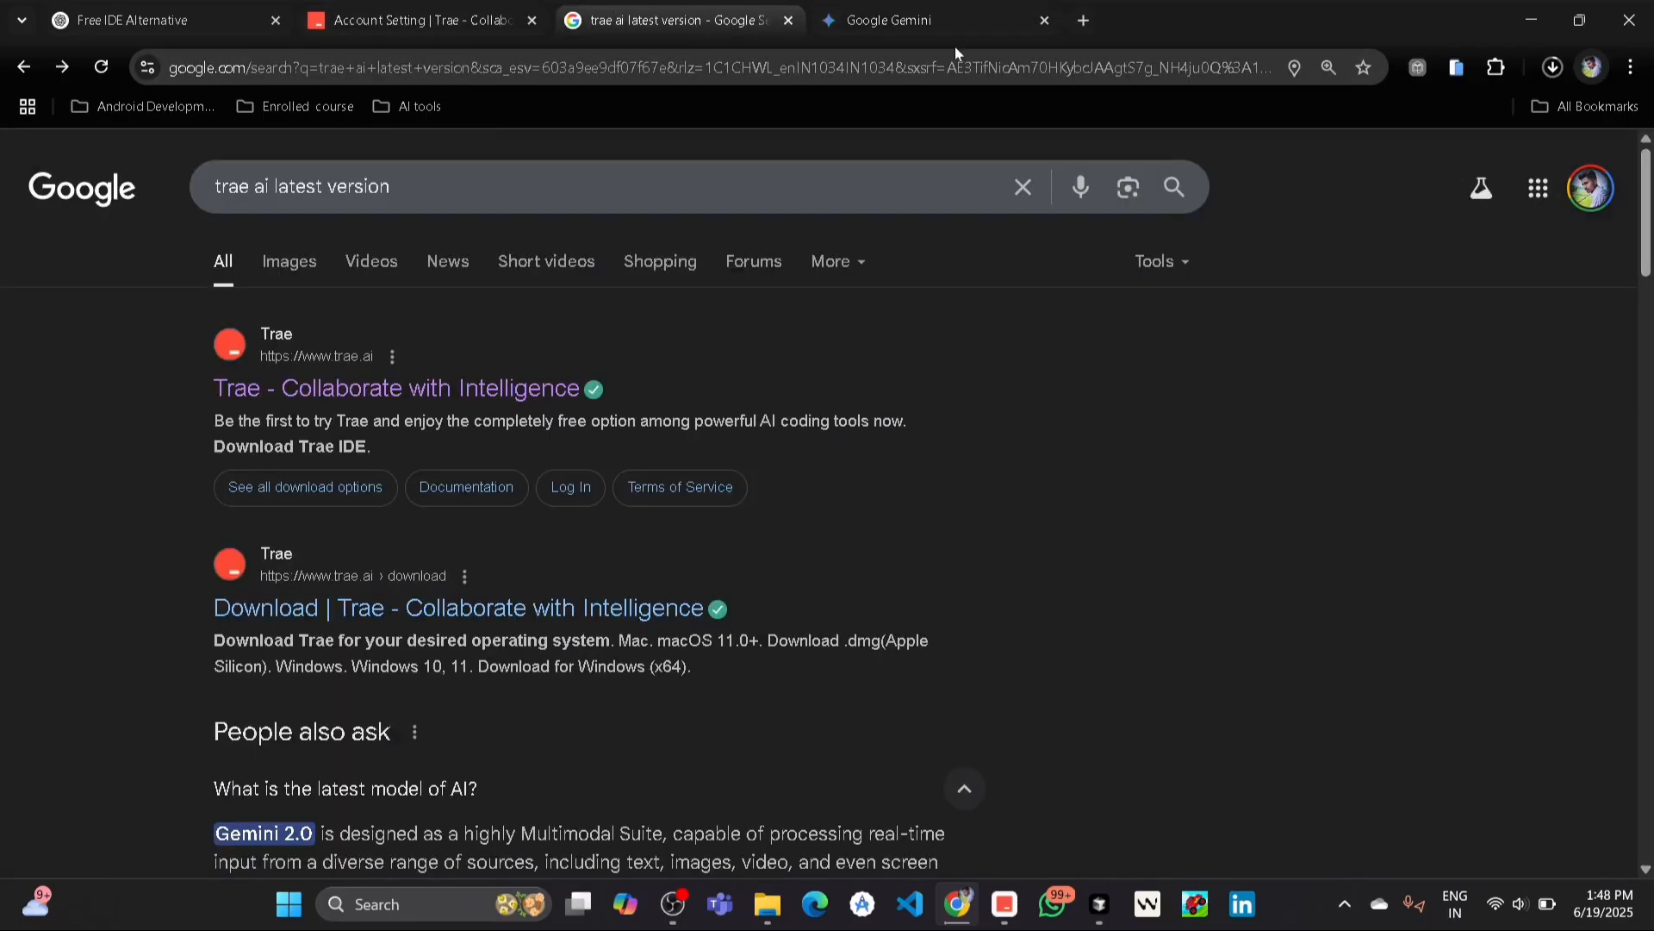
pyautogui.click(934, 19)
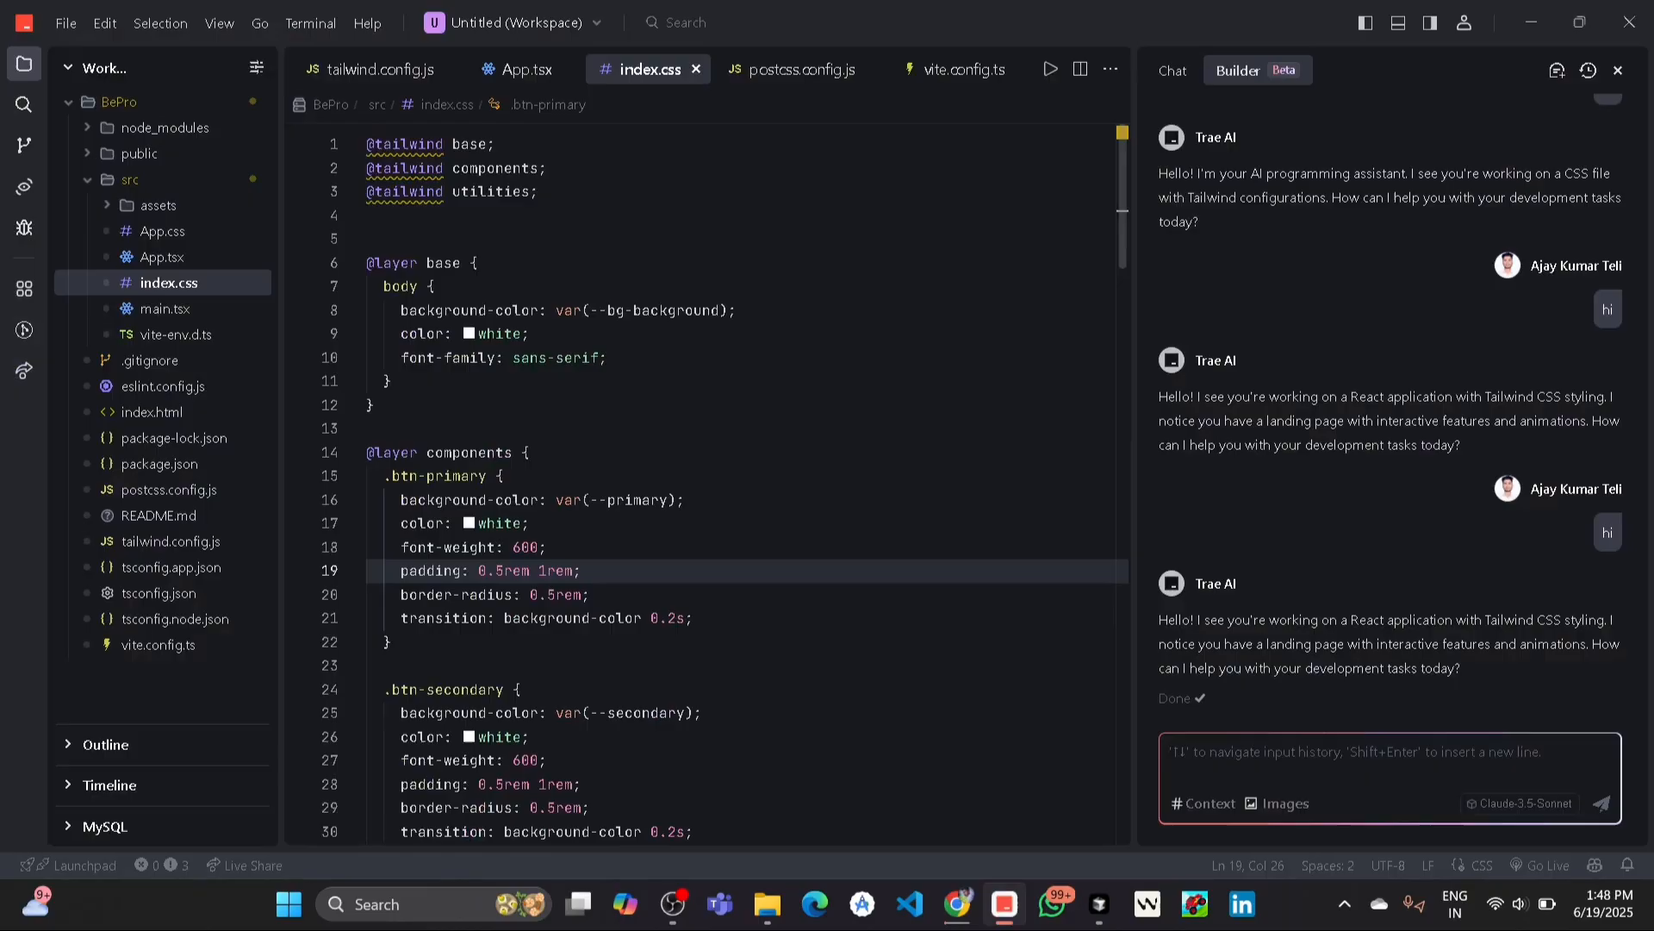
# Reach the Trae Settings page via File > Preferences > Settings on the General section.
pyautogui.click(64, 22)
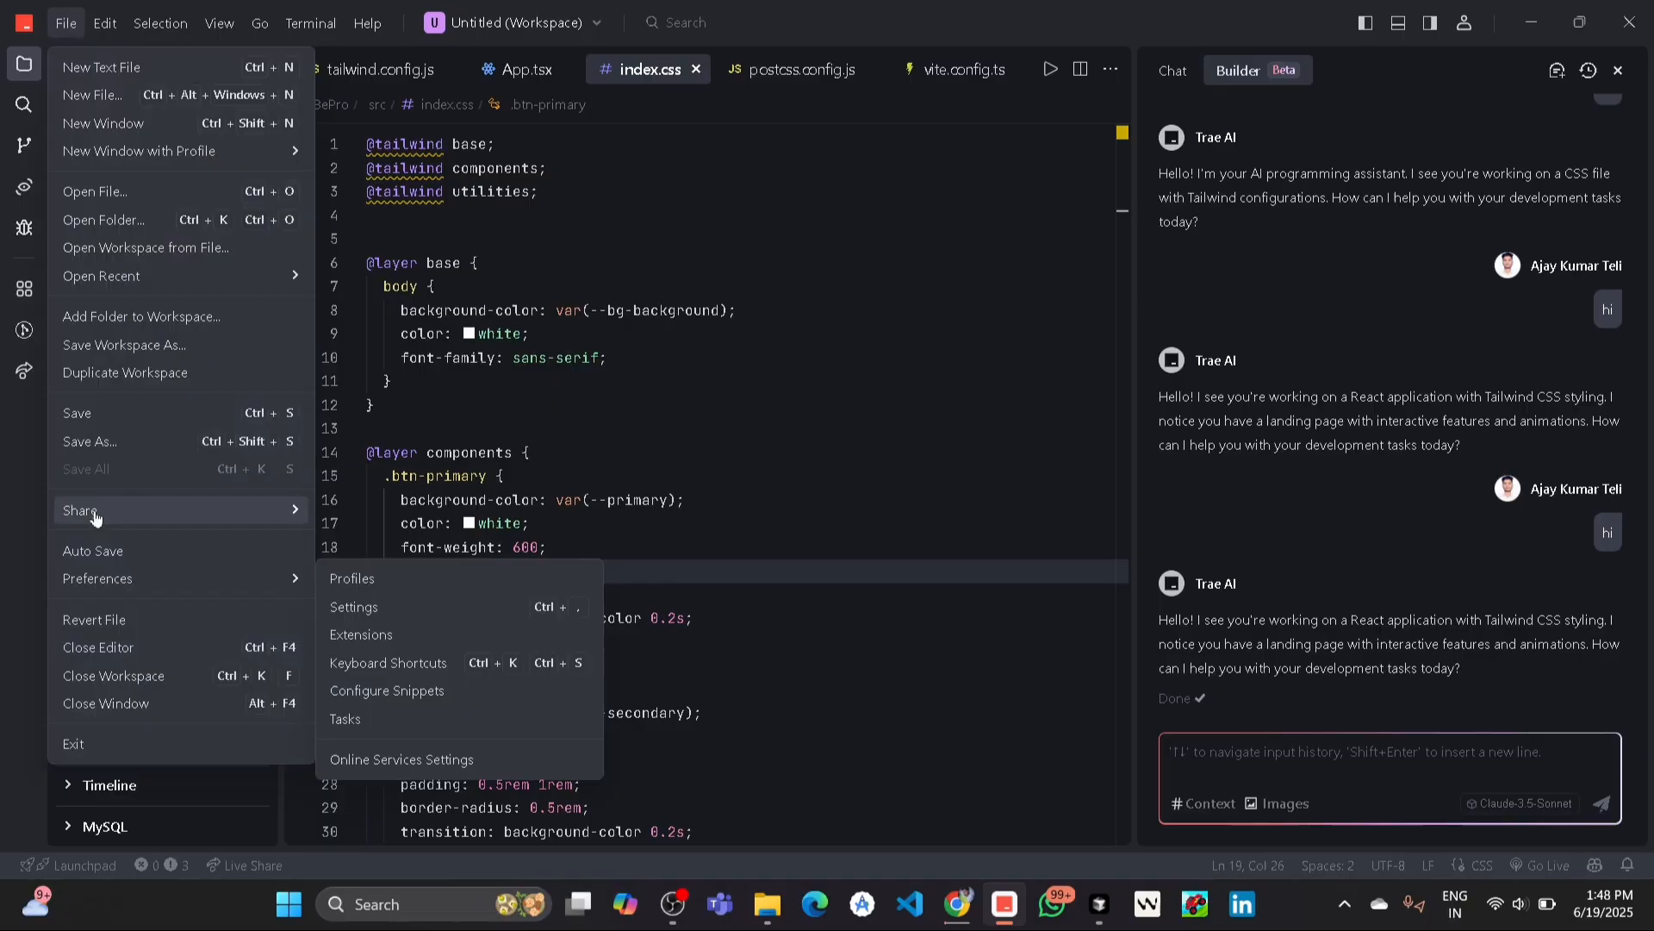
pyautogui.moveTo(194, 577)
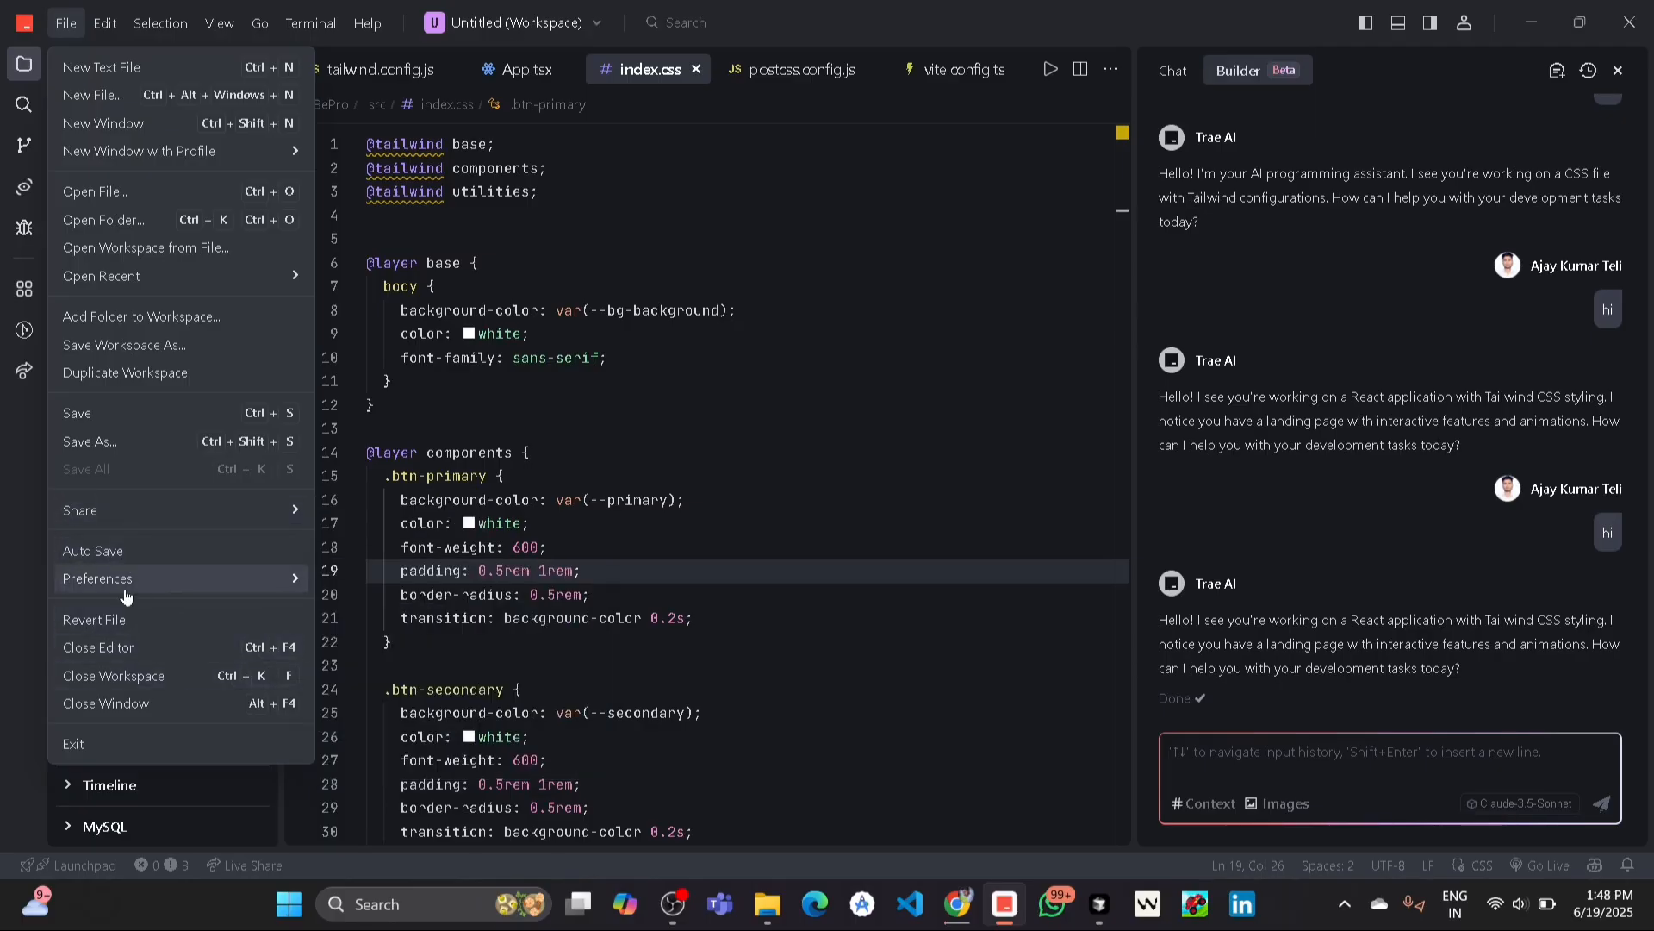
pyautogui.click(97, 579)
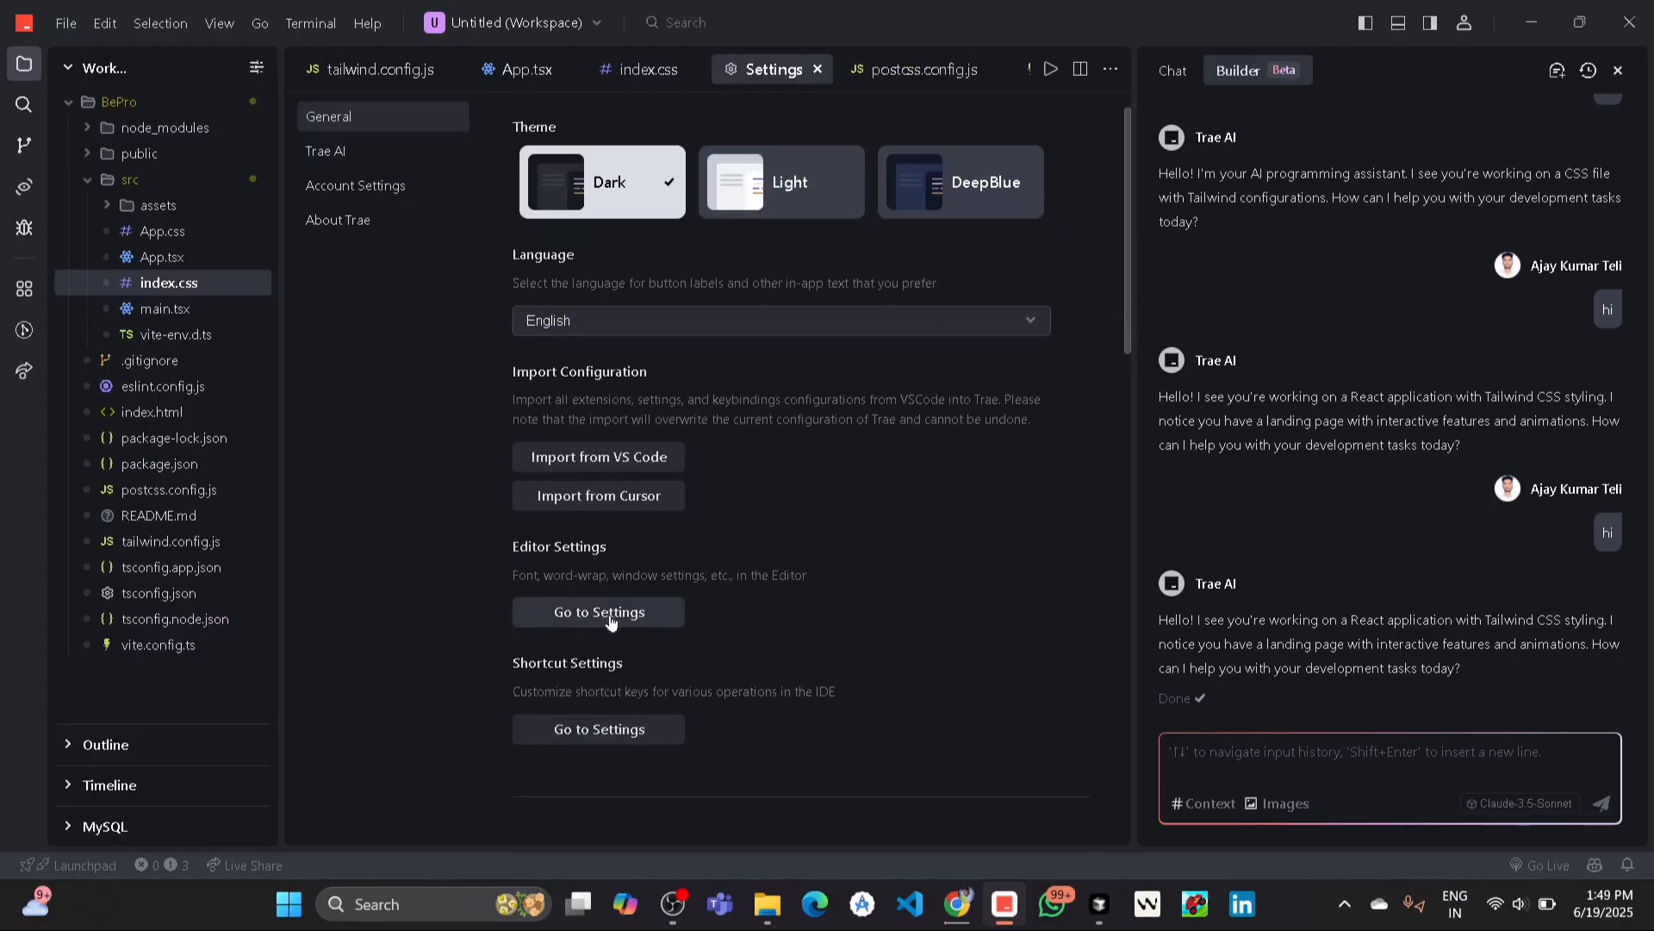
# In Editor Settings, search 'update mode' and set Update: Mode to manual.
pyautogui.click(598, 611)
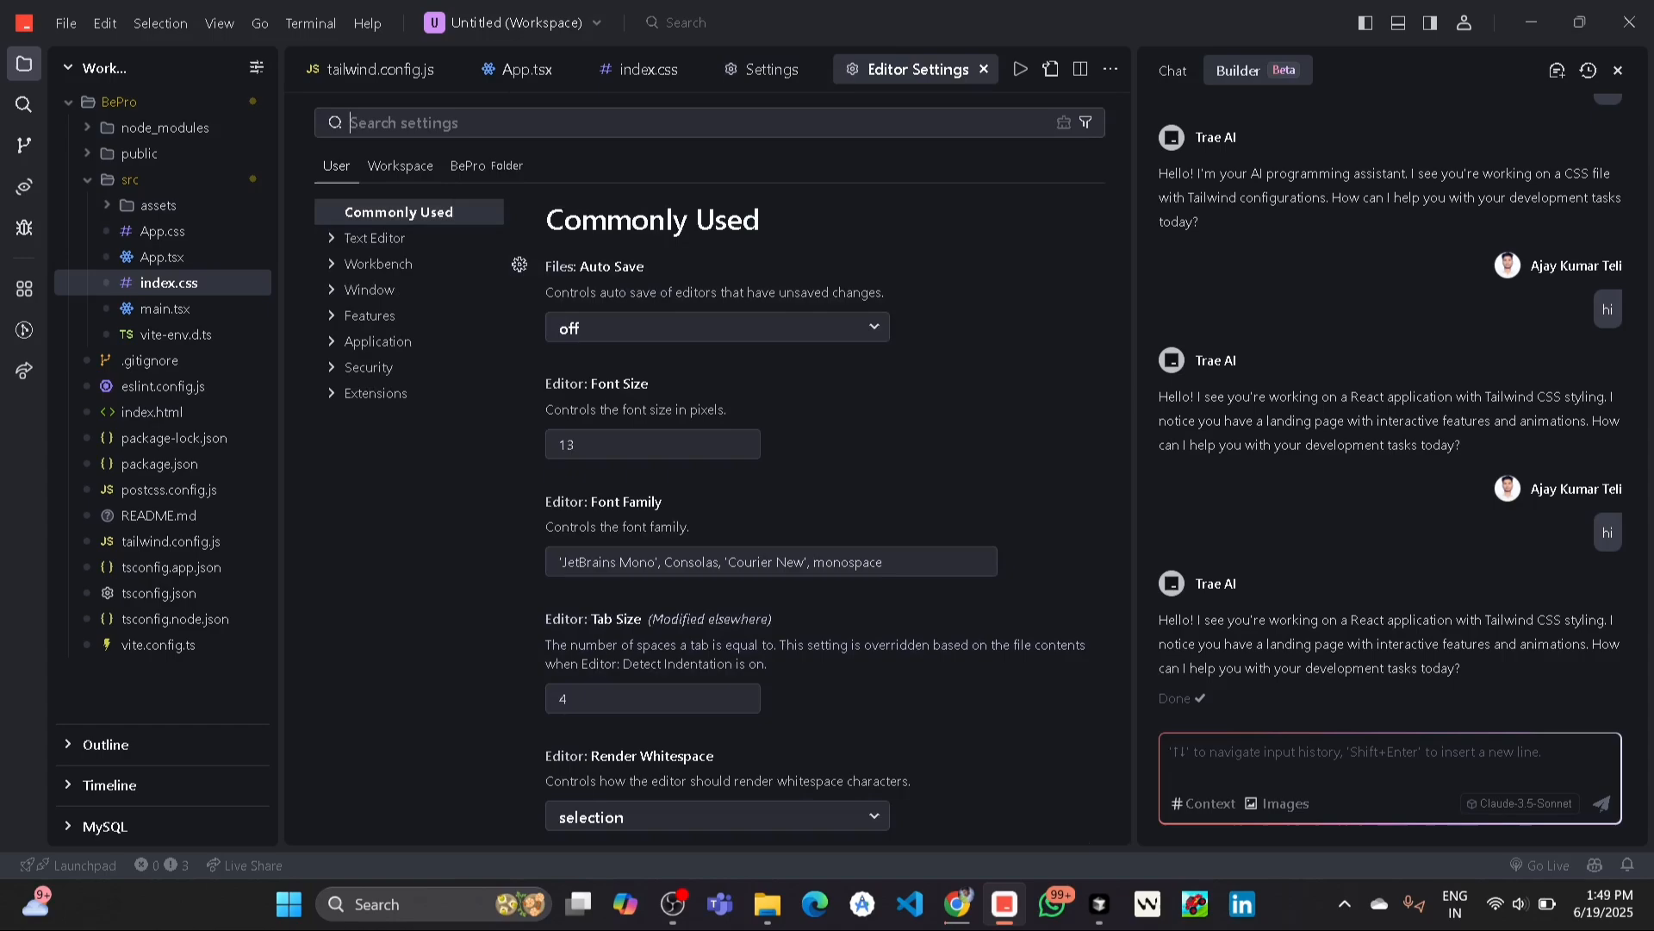
pyautogui.write('update')
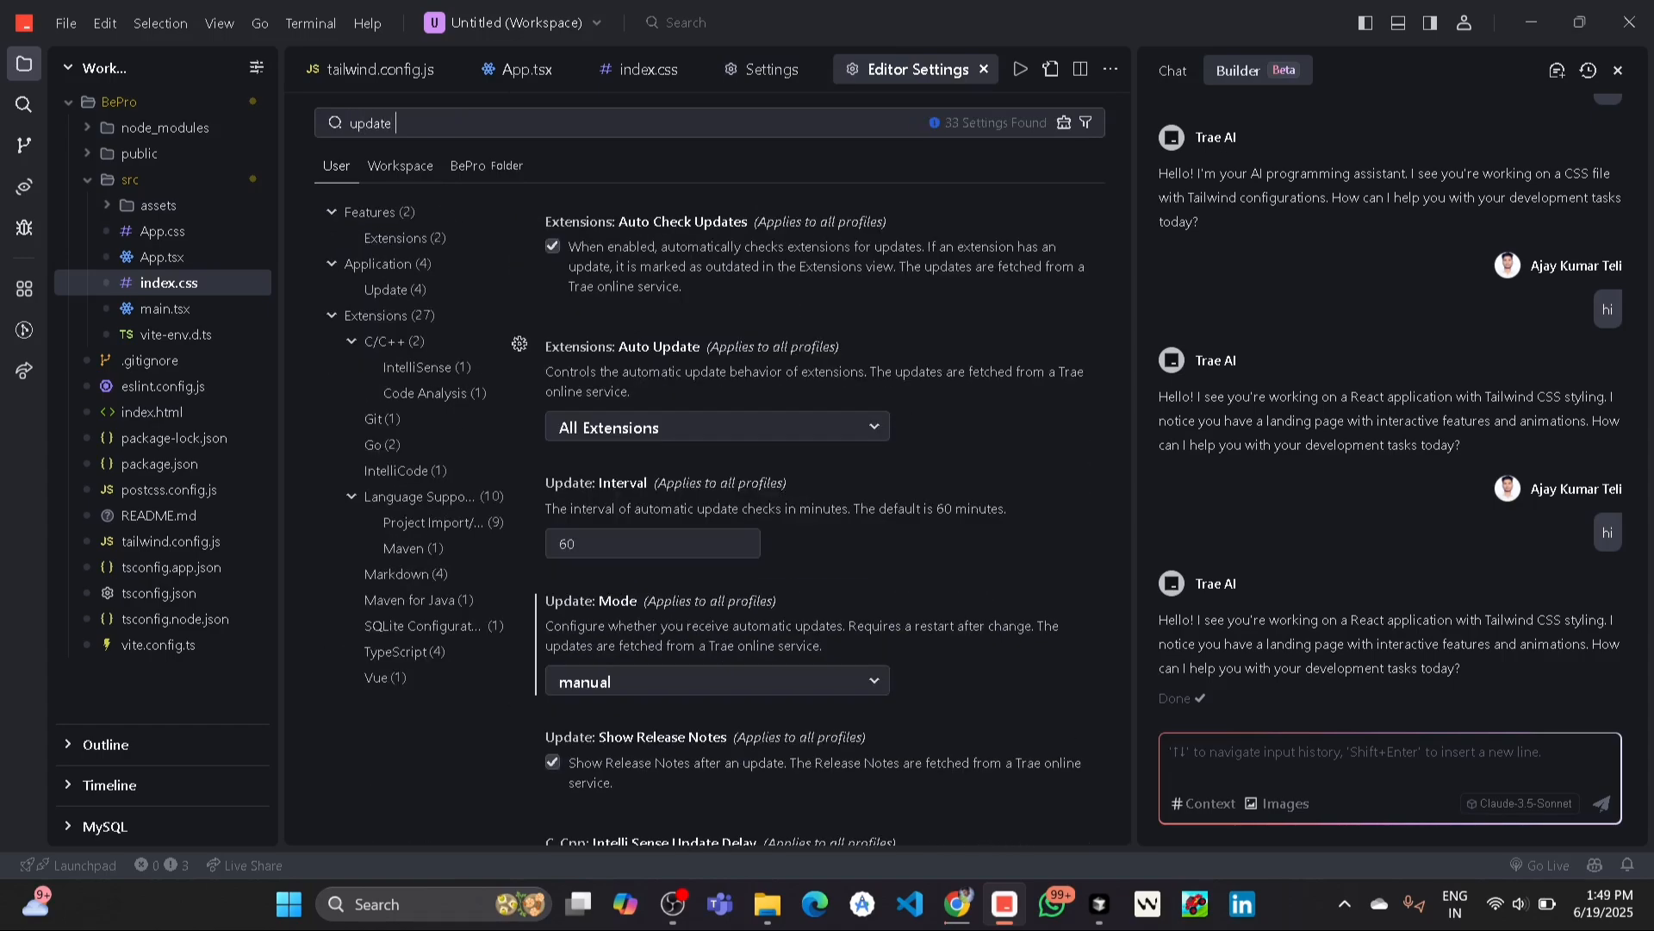
pyautogui.write('mode')
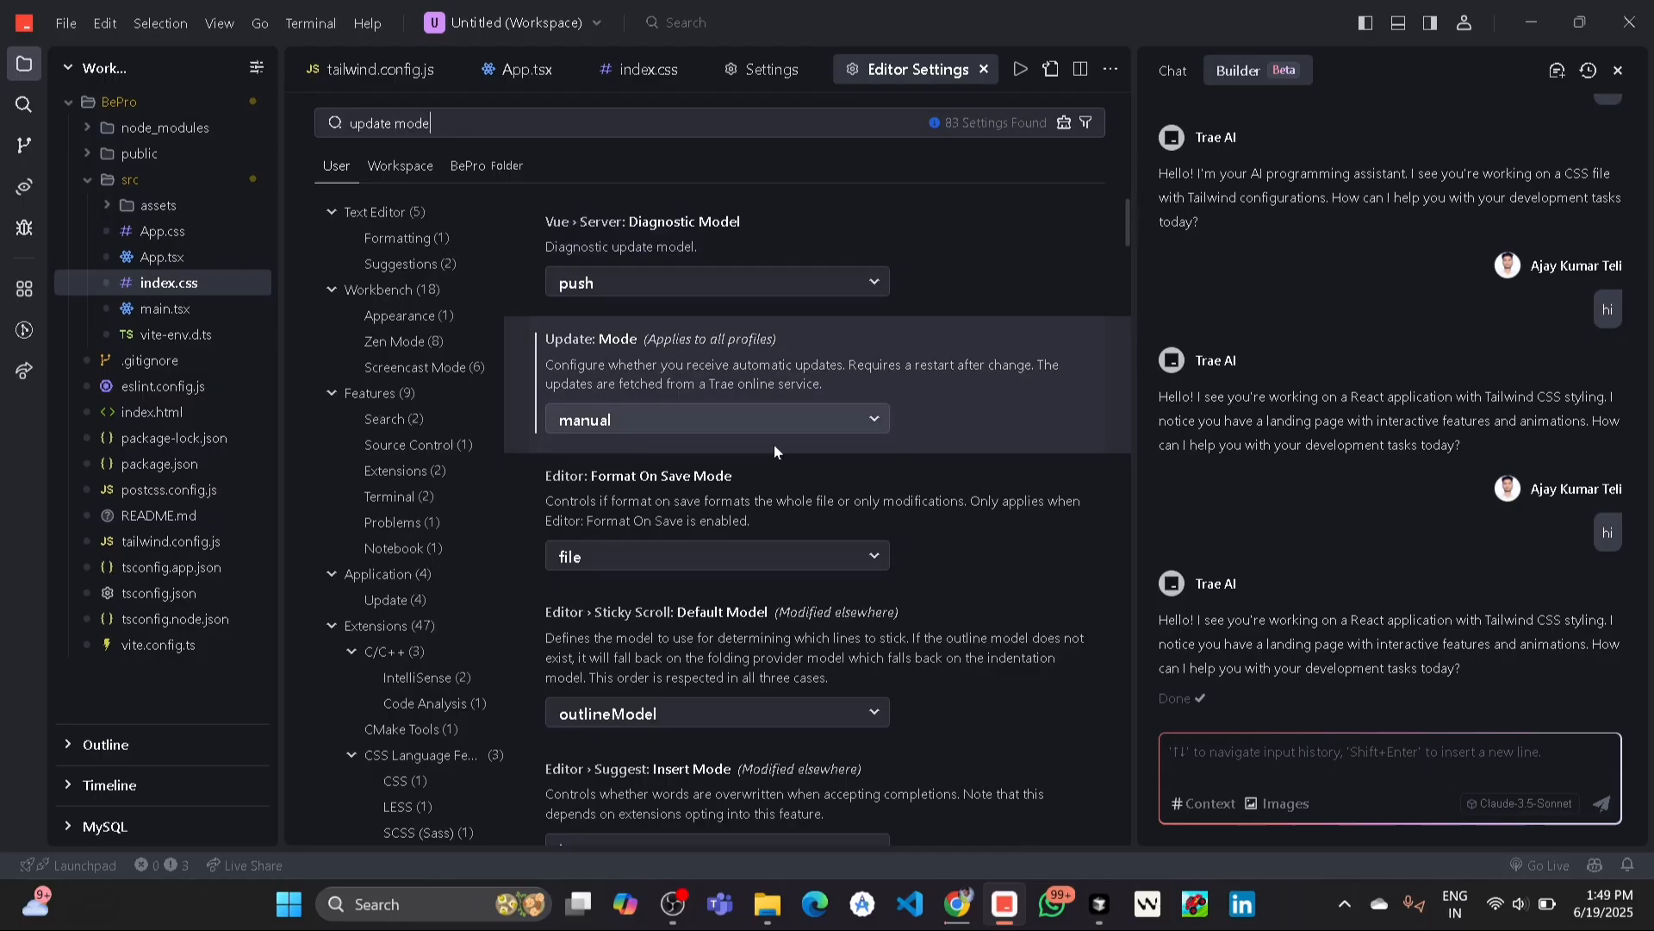
pyautogui.moveTo(622, 417)
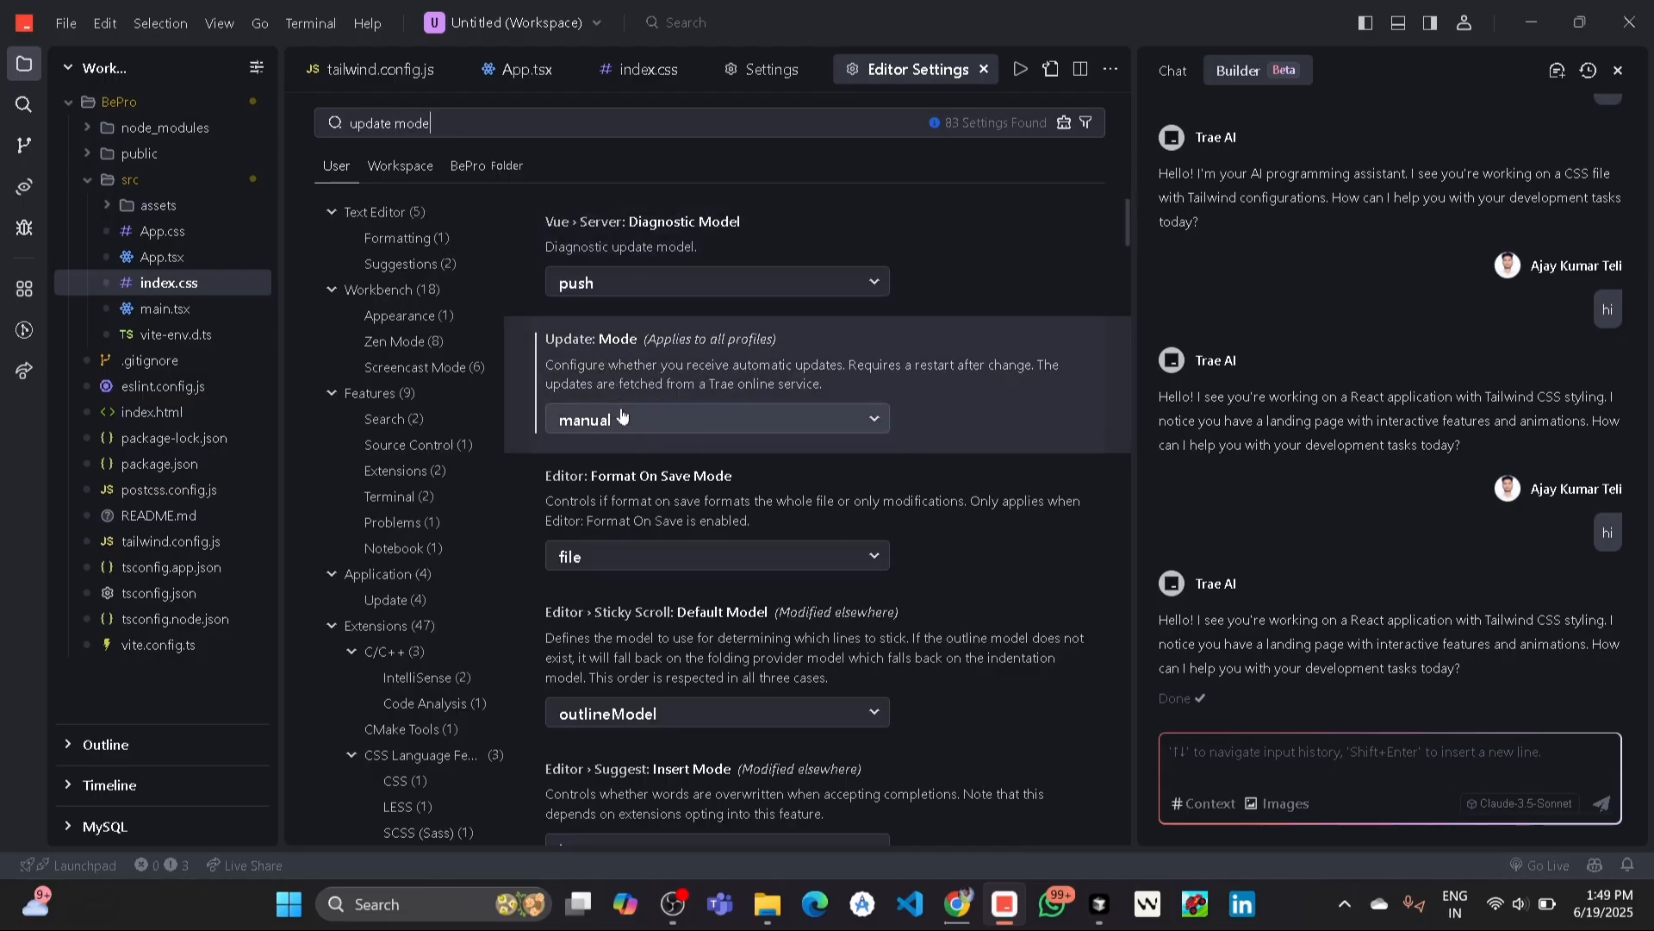
pyautogui.click(716, 419)
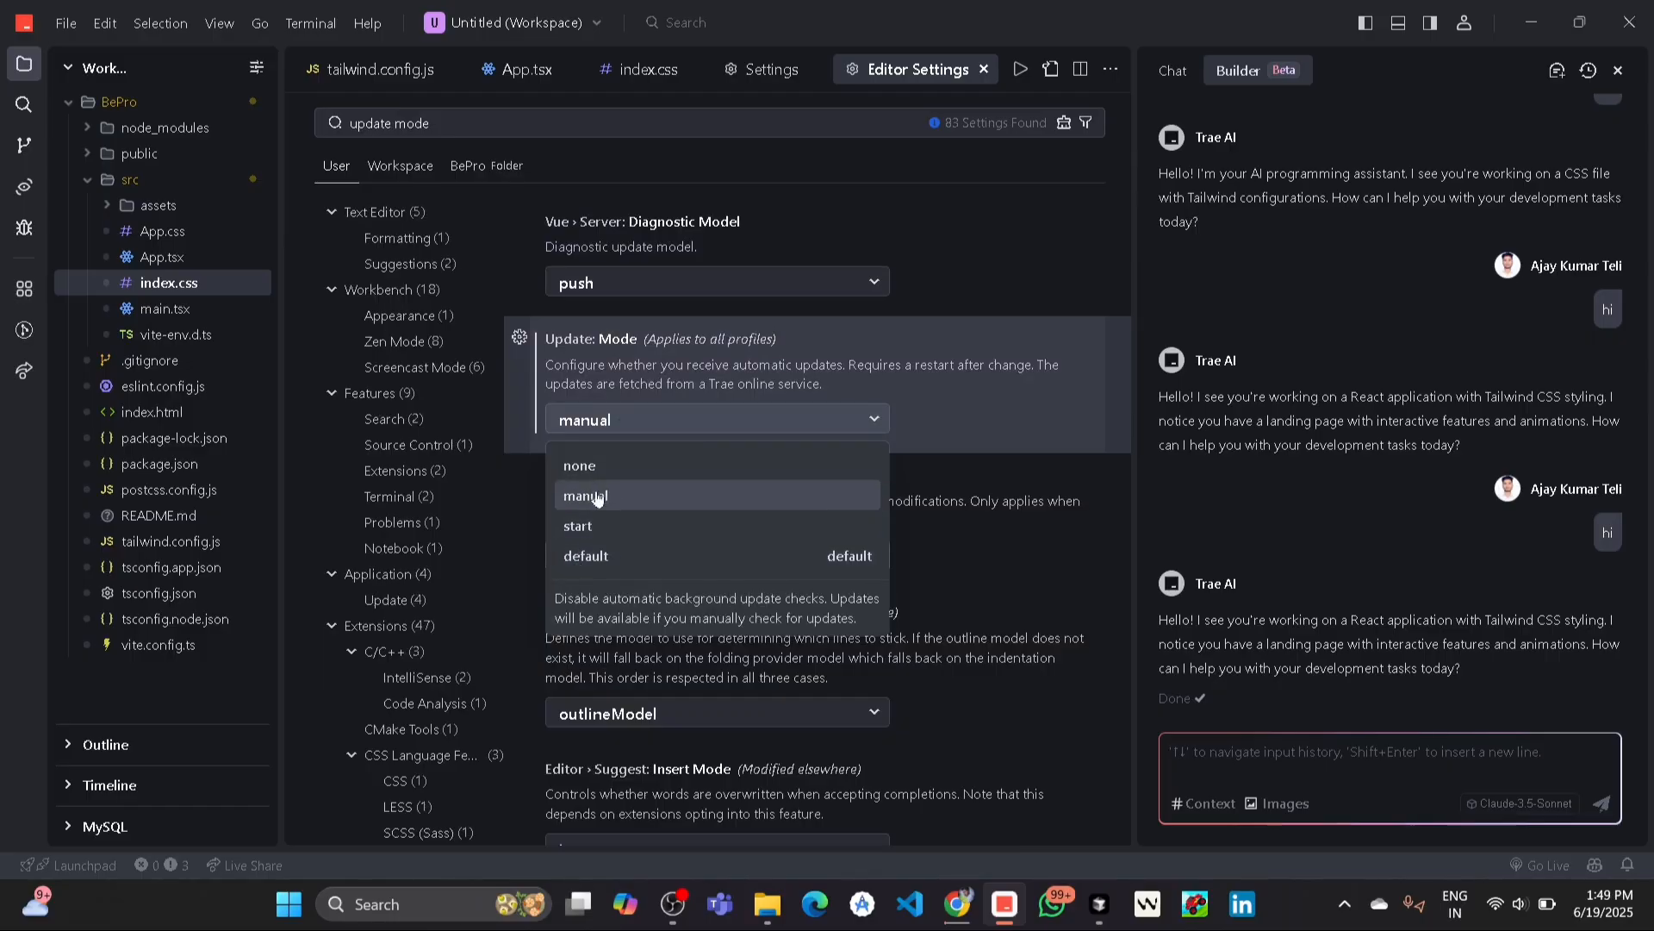
pyautogui.click(584, 494)
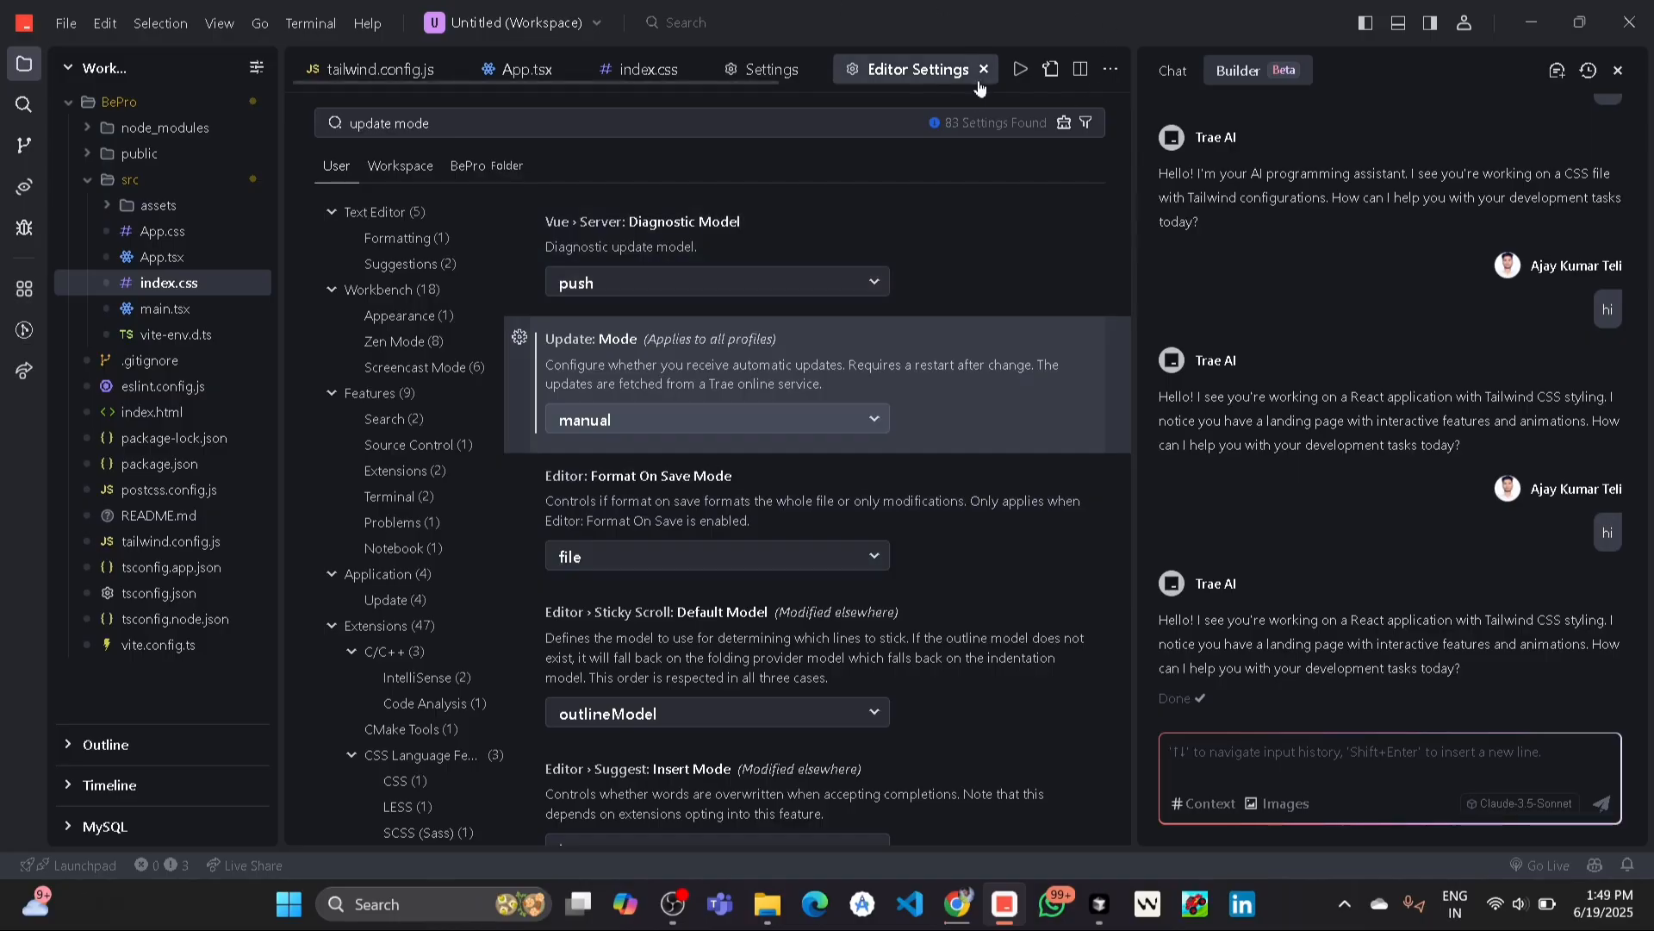
# Close the Editor Settings tab and Close All from index.css, emptying the editor area.
pyautogui.click(772, 69)
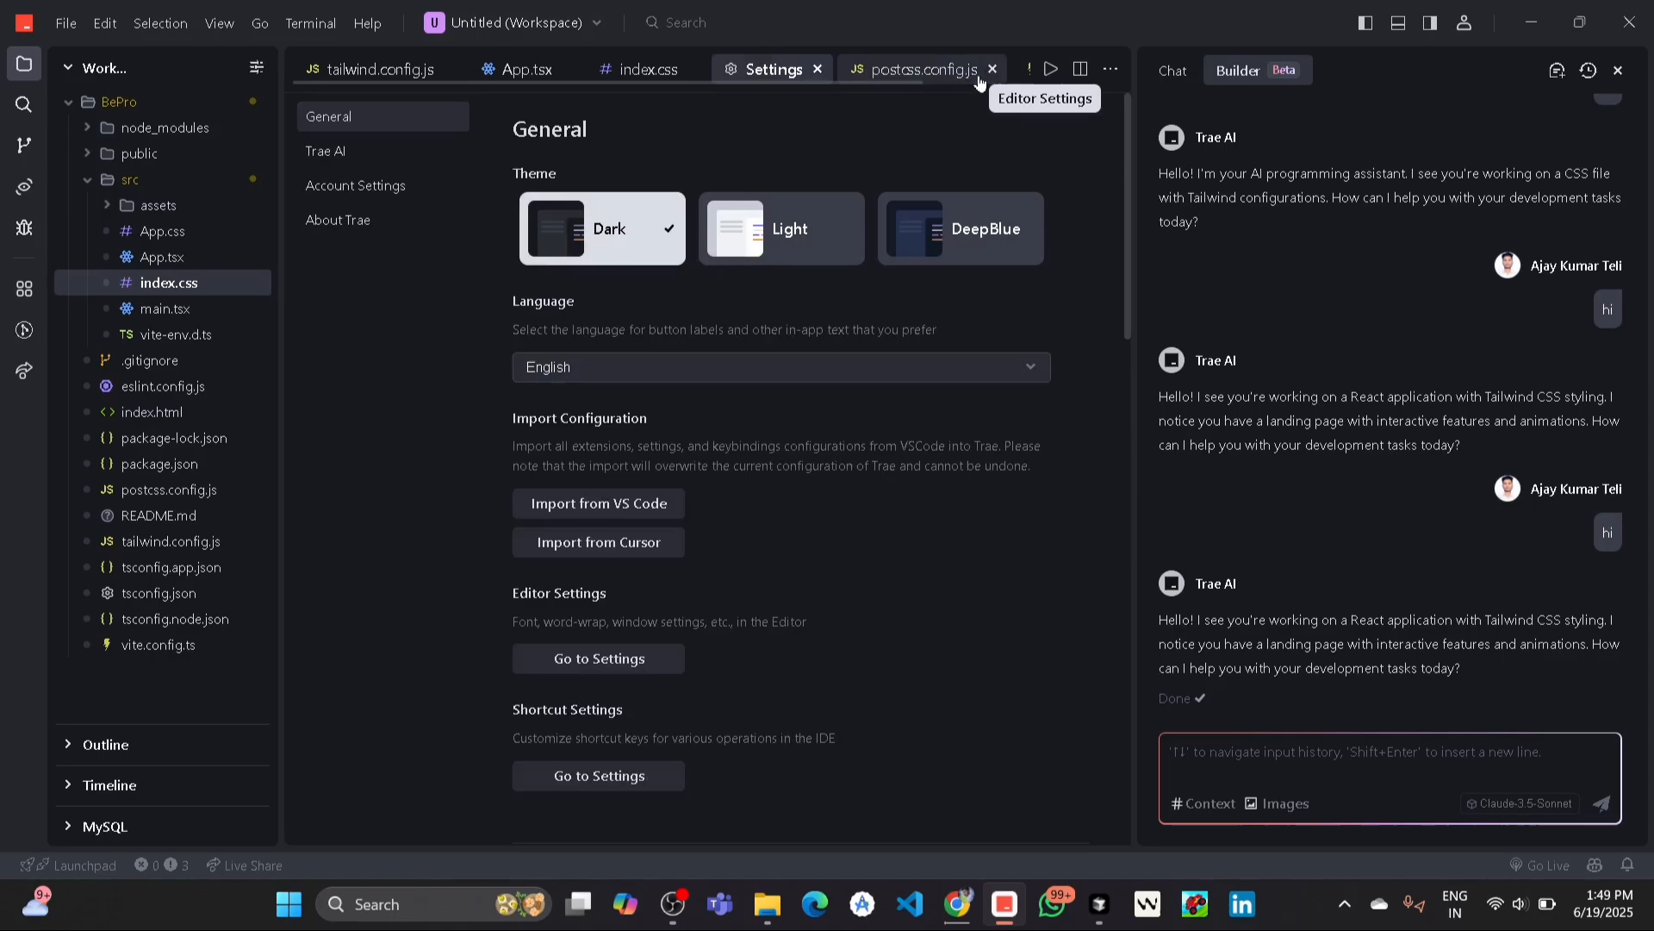
pyautogui.click(648, 69)
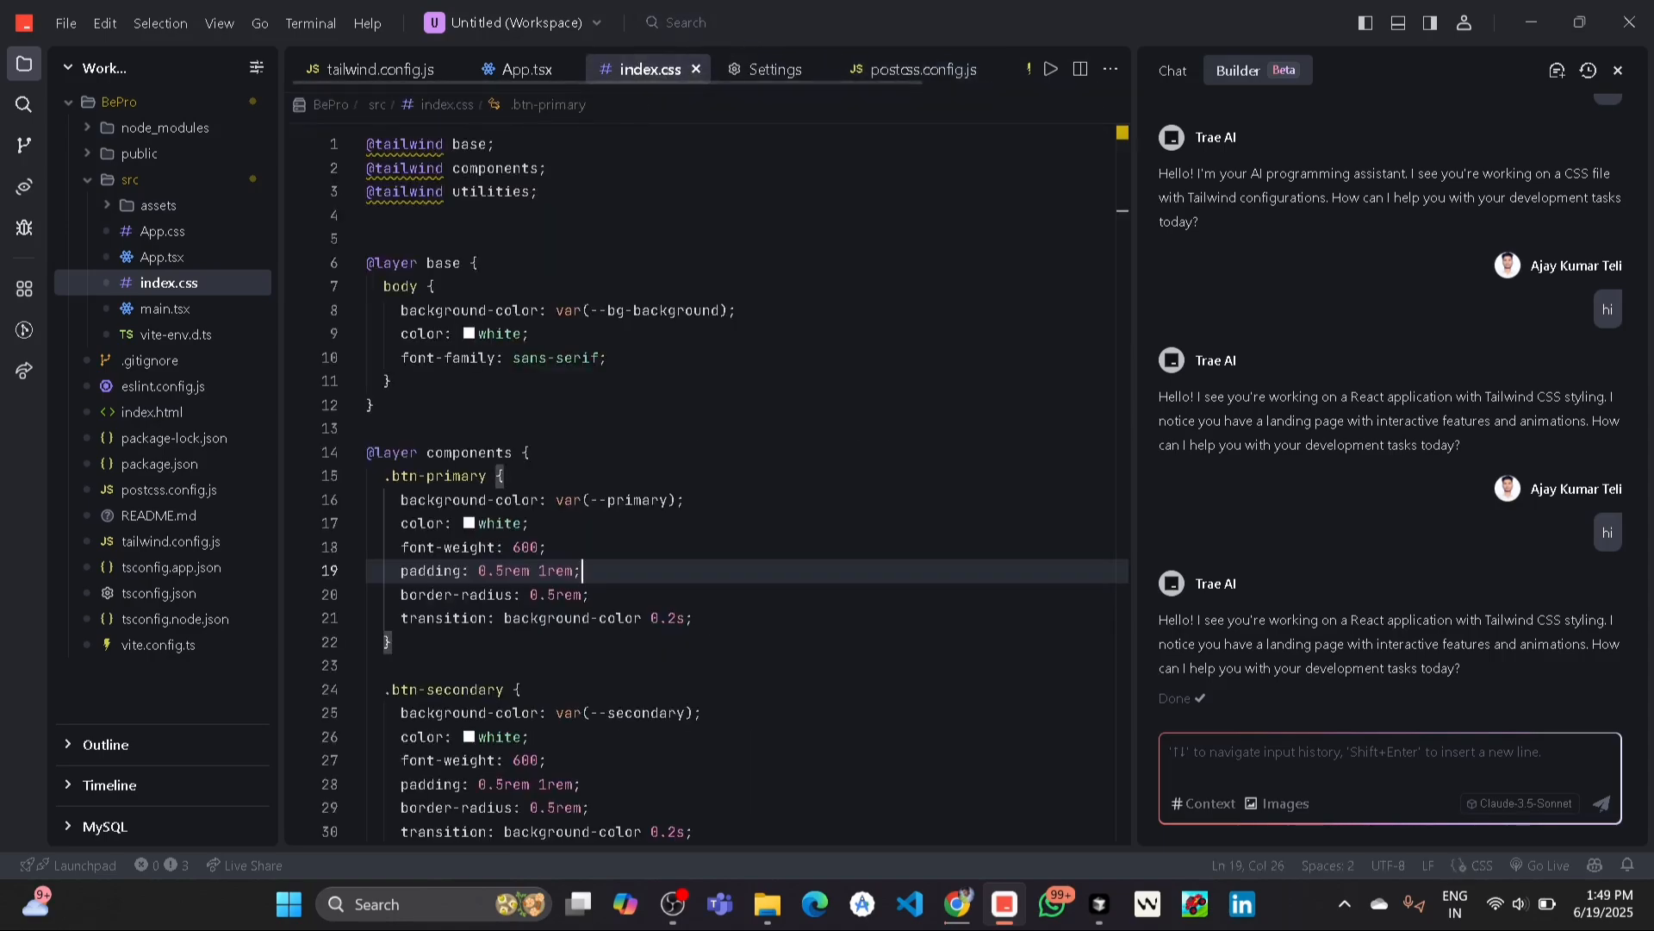
pyautogui.rightClick(648, 68)
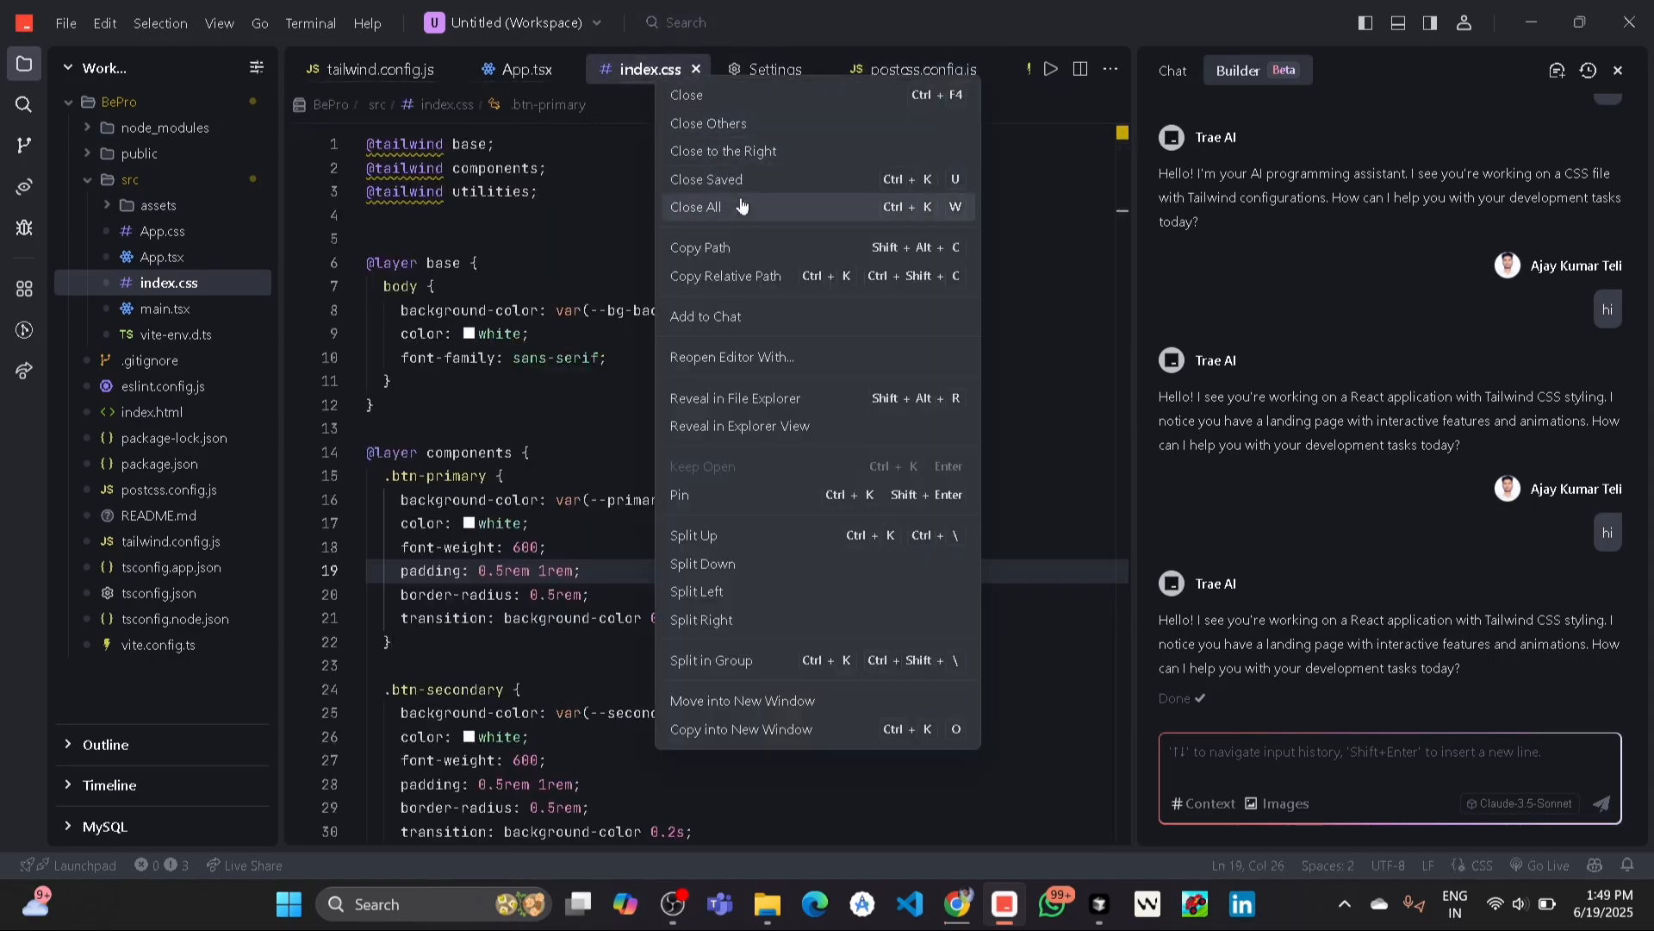
pyautogui.click(694, 207)
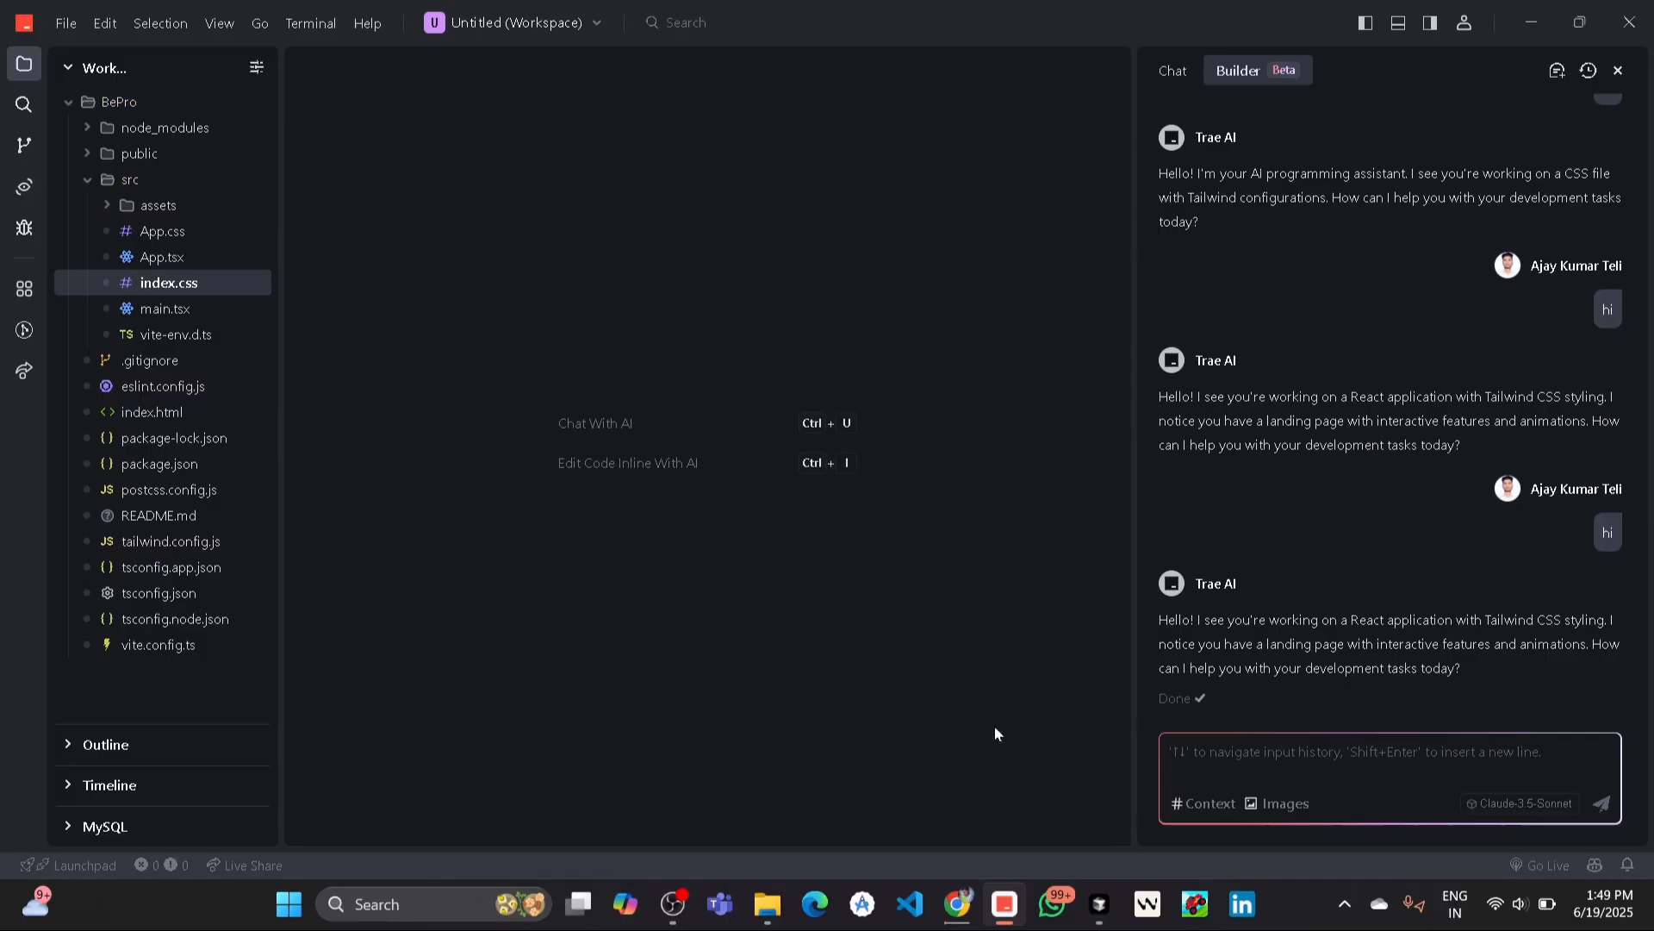
pyautogui.moveTo(917, 700)
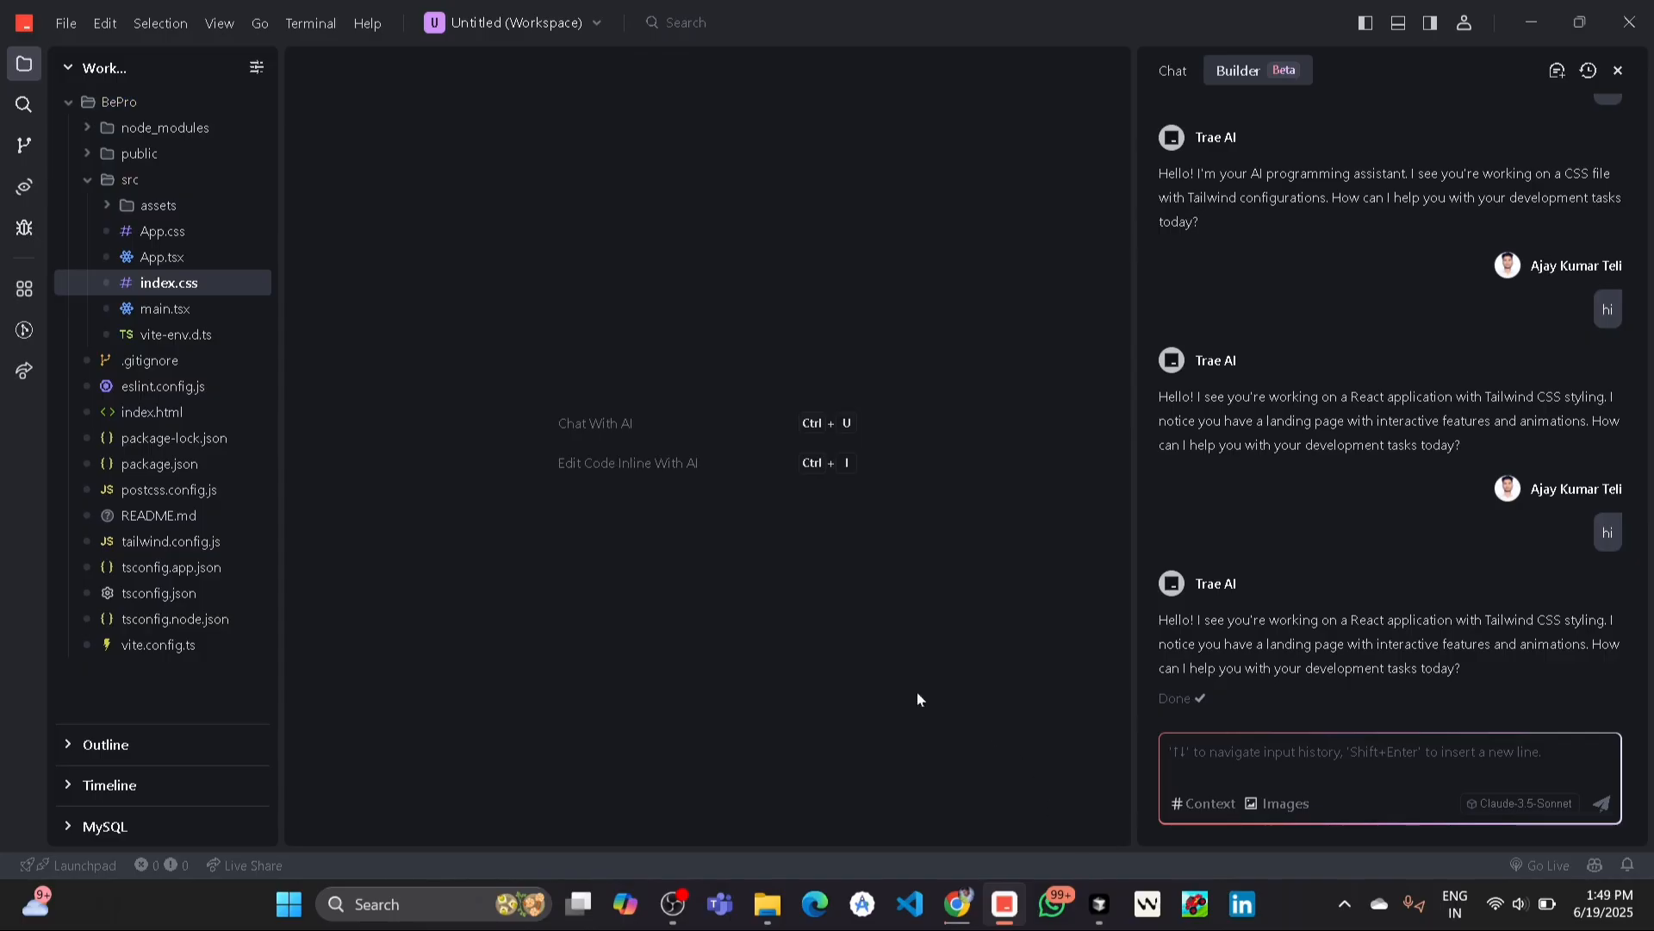
pyautogui.moveTo(920, 674)
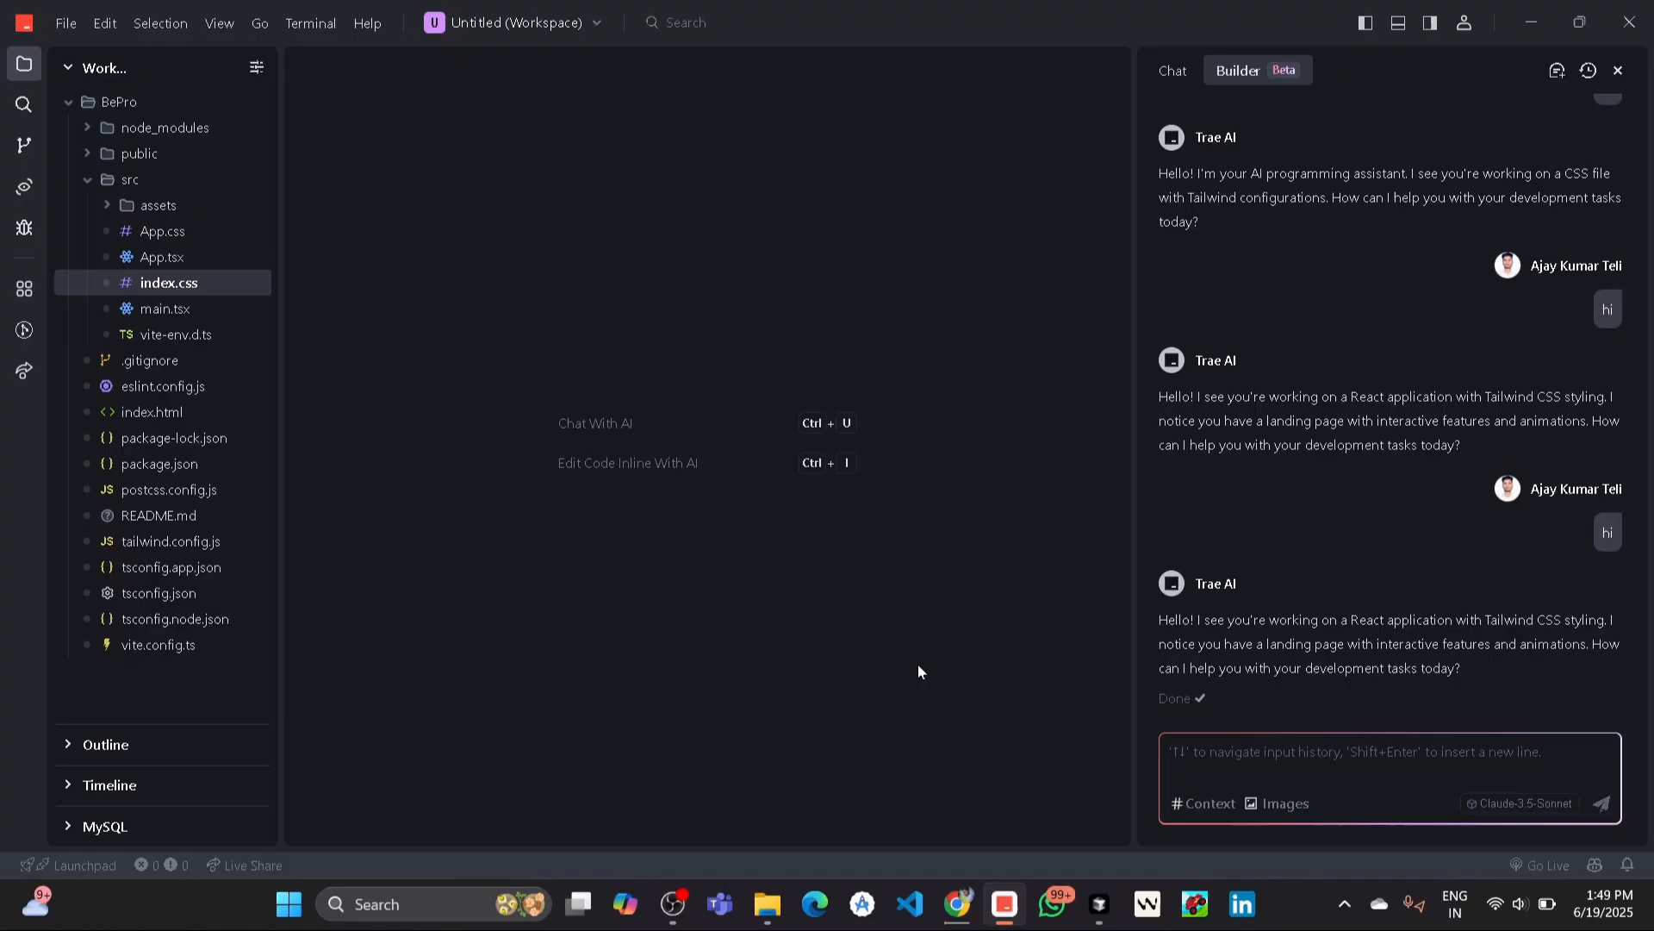
pyautogui.moveTo(1463, 745)
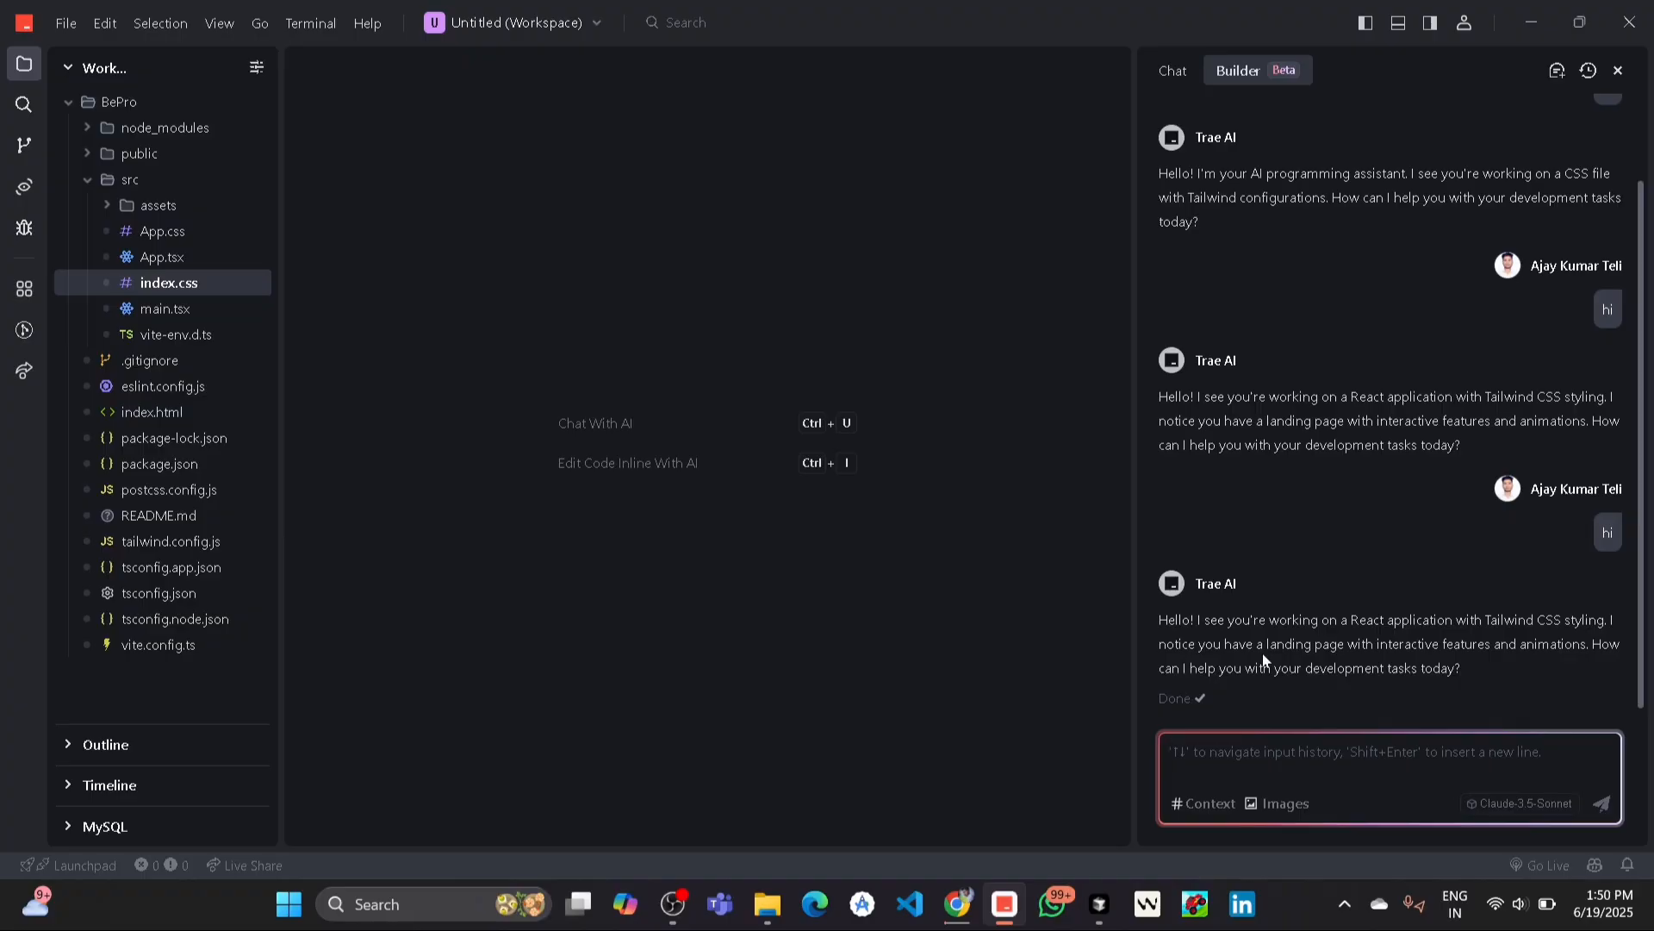
pyautogui.moveTo(1141, 802)
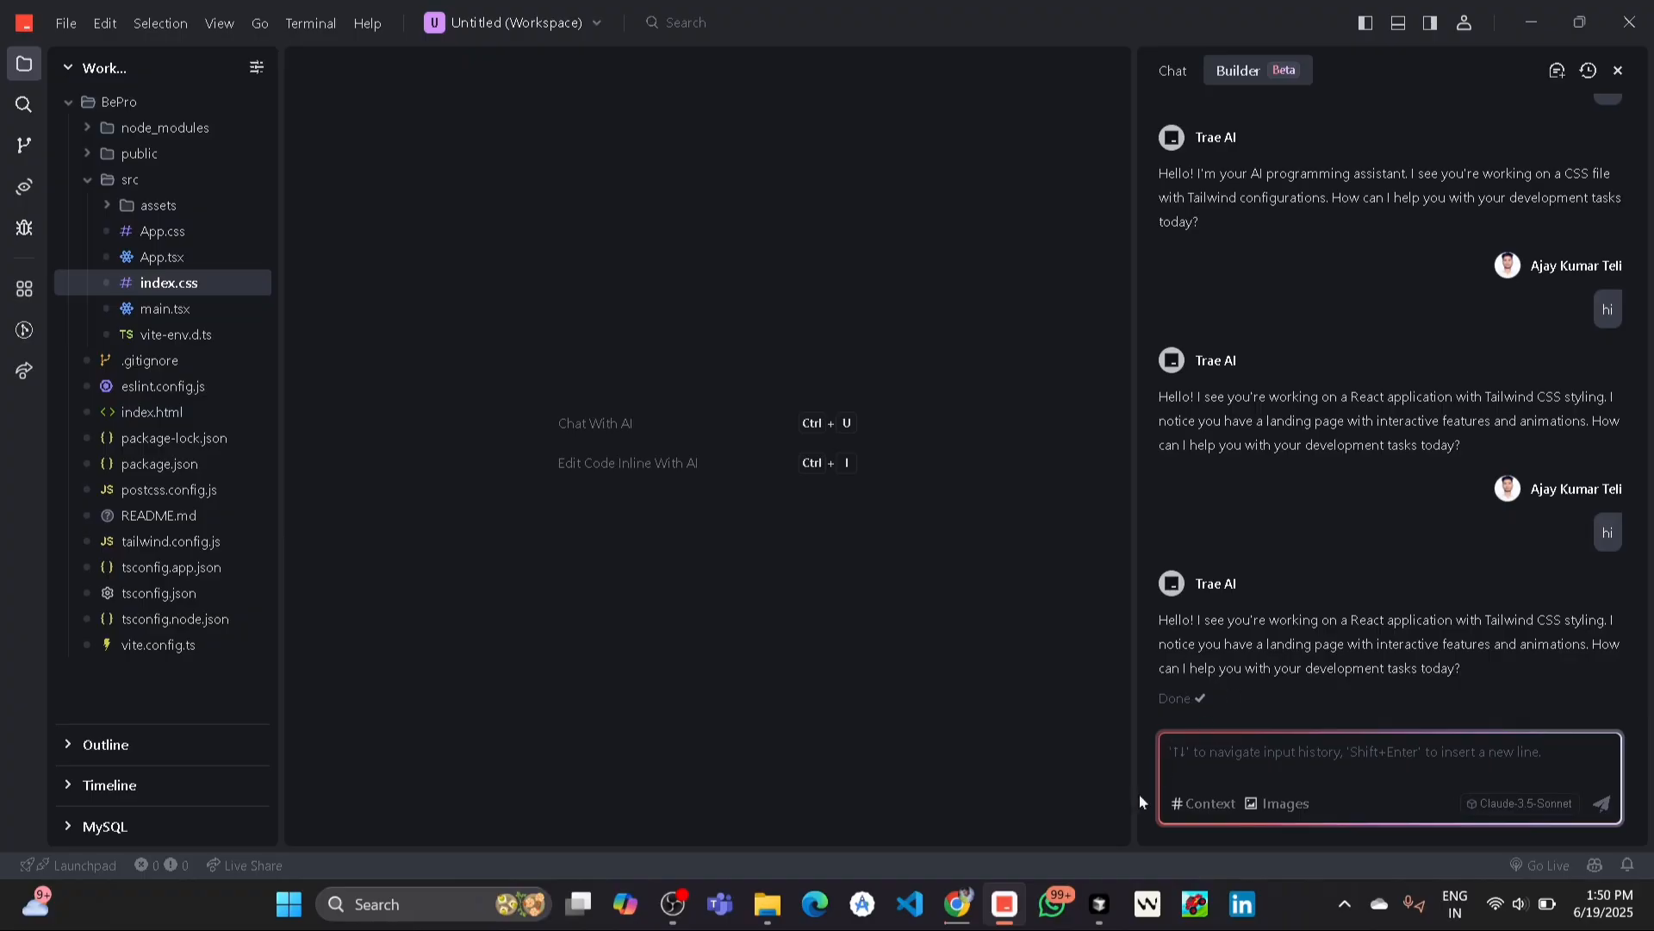